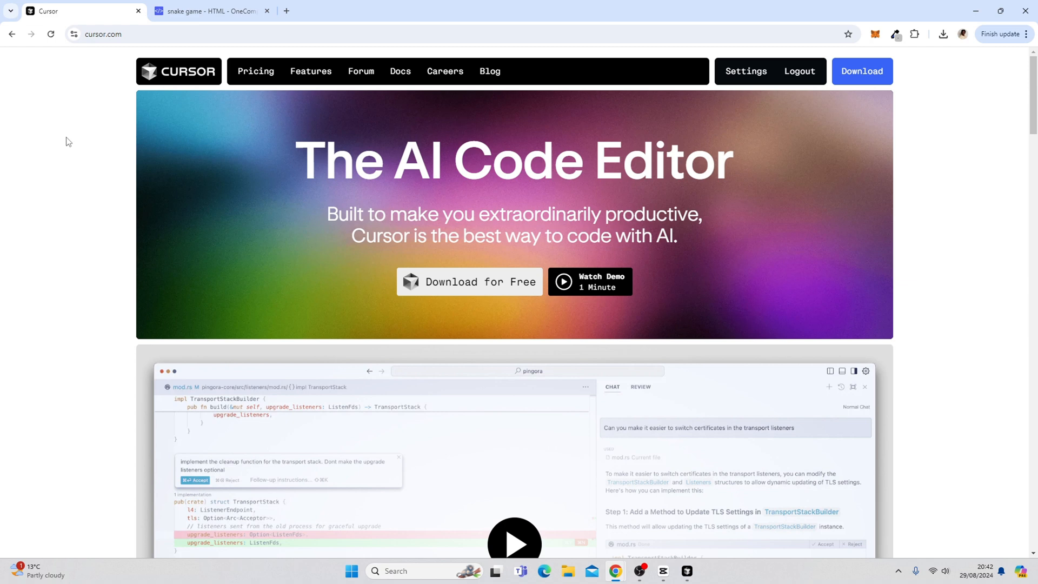
{"action": "mouse_move", "coordinate": [72, 107]}
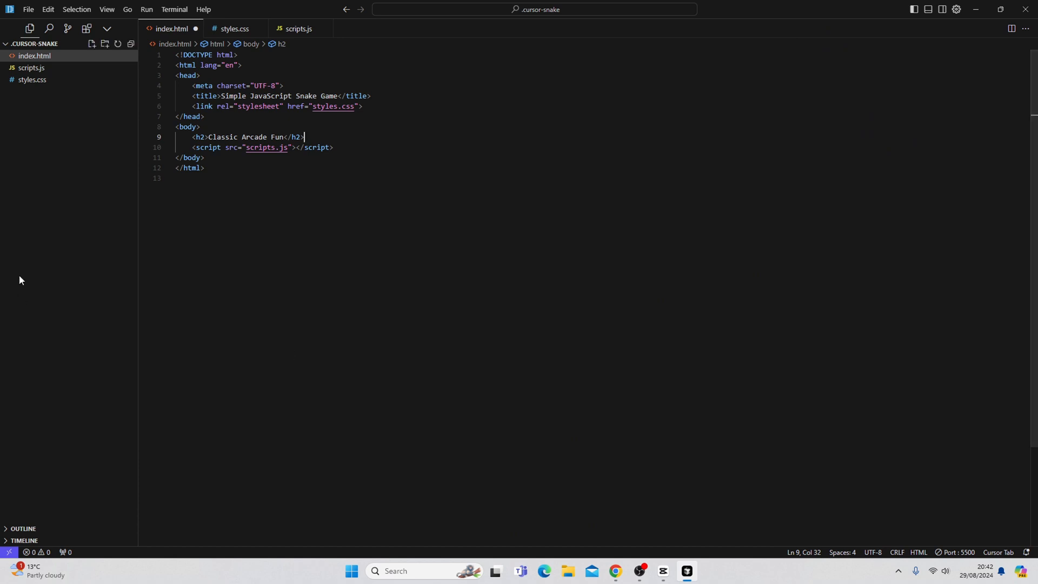
{"action": "mouse_move", "coordinate": [352, 411]}
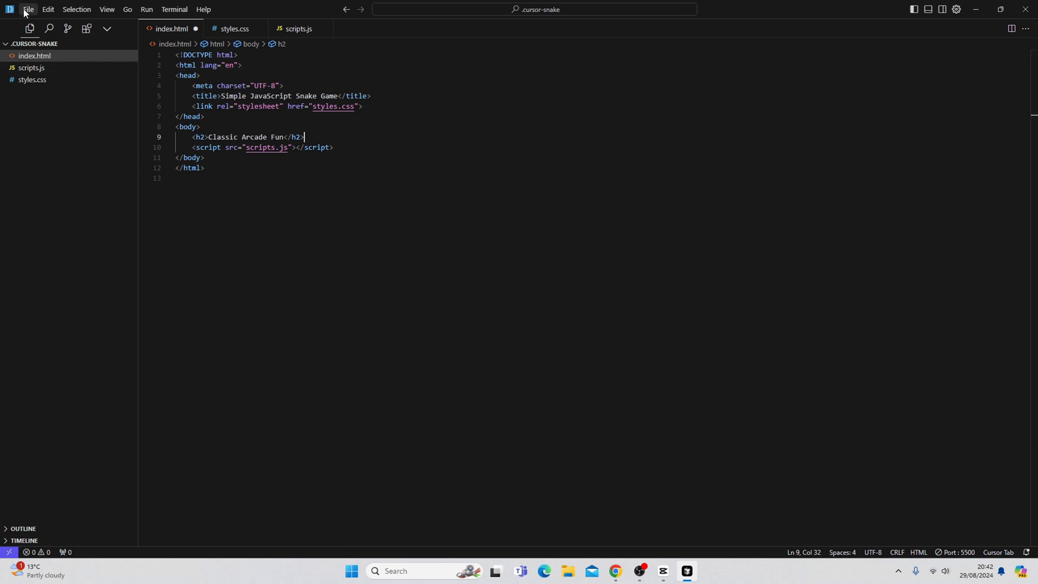
{"action": "mouse_move", "coordinate": [26, 10]}
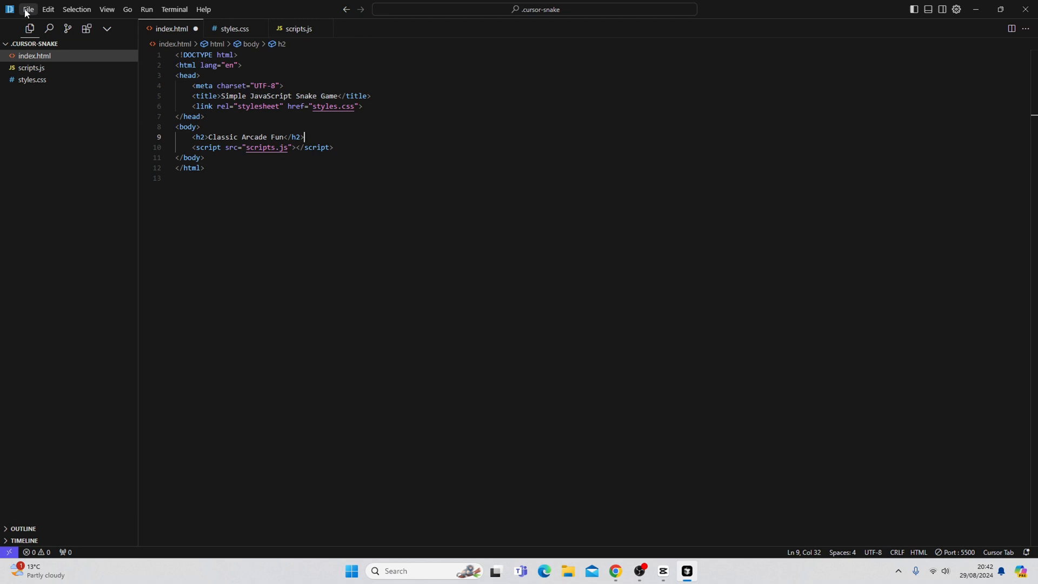
Open the .cursor-pacman folder as the project, discarding unsaved index.html changes.
{"action": "left_click", "coordinate": [28, 9]}
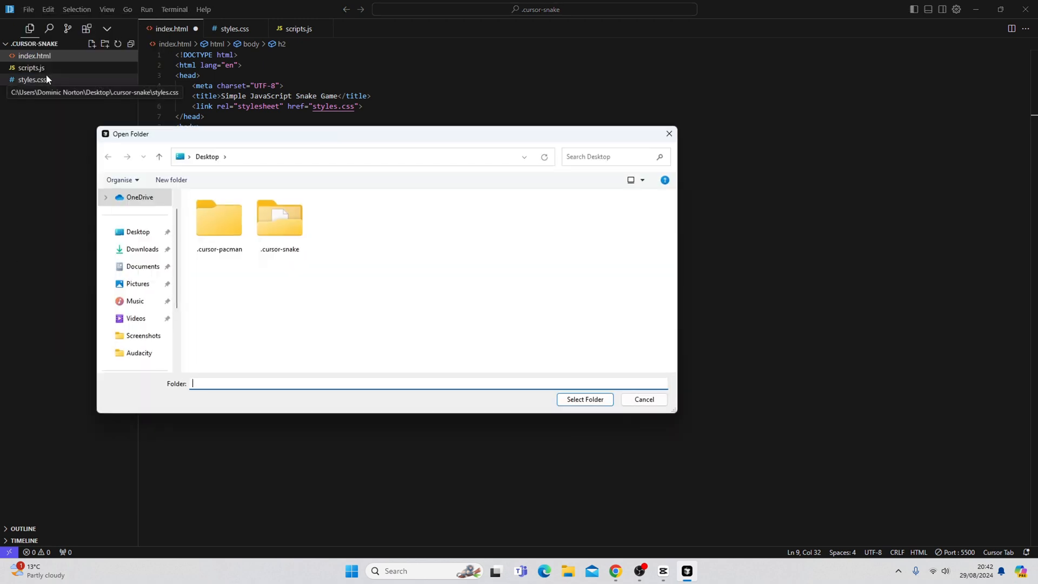
{"action": "left_click", "coordinate": [220, 219]}
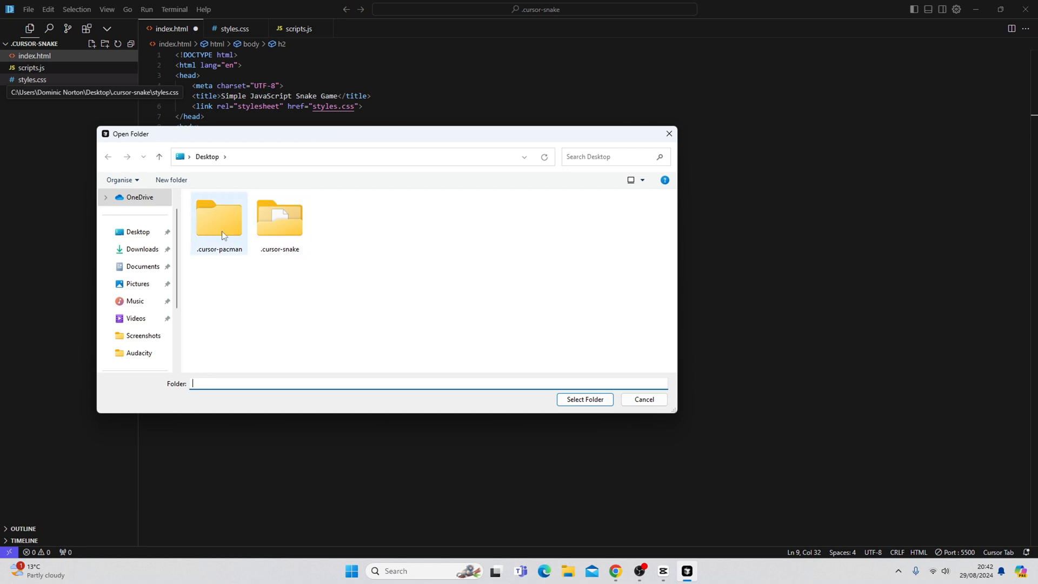
{"action": "left_click", "coordinate": [218, 221]}
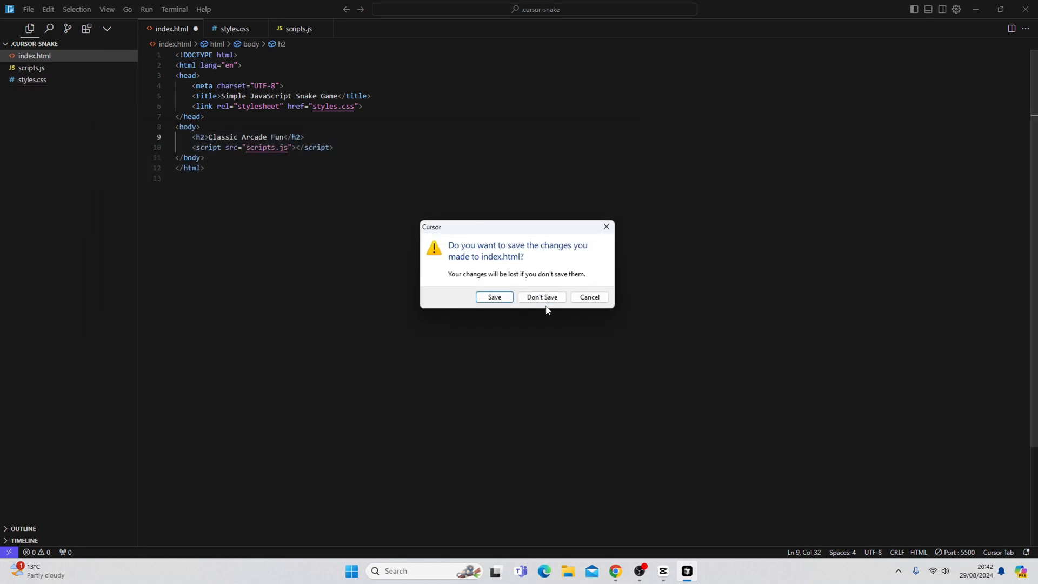
{"action": "left_click", "coordinate": [540, 296]}
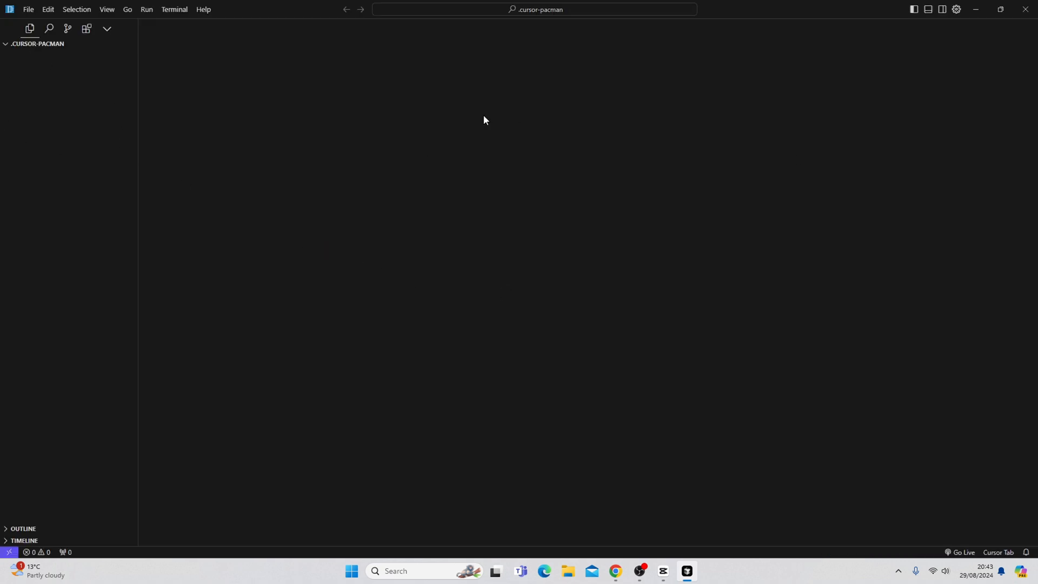
{"action": "mouse_move", "coordinate": [38, 44]}
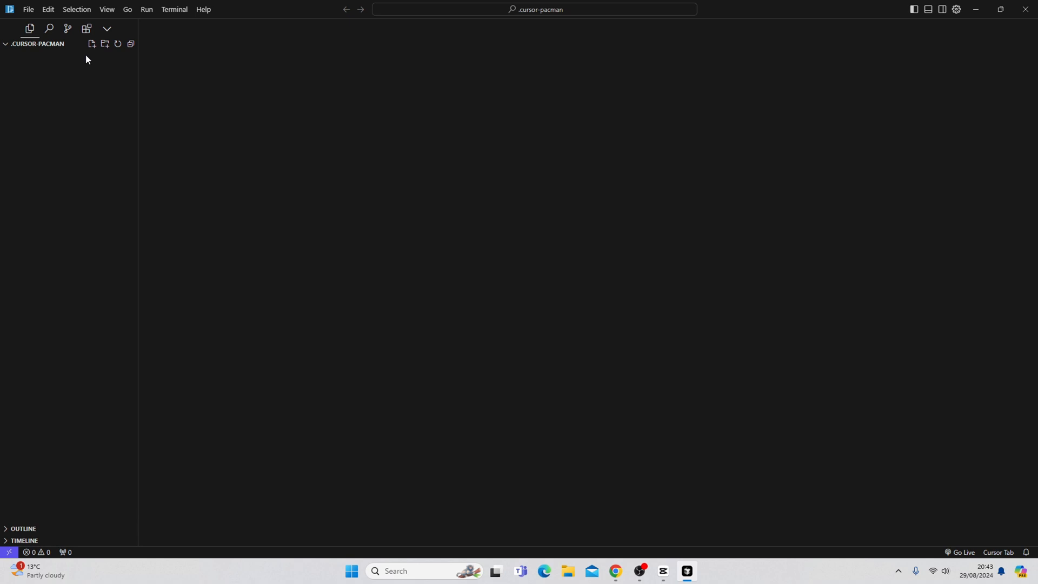
{"action": "mouse_move", "coordinate": [91, 44]}
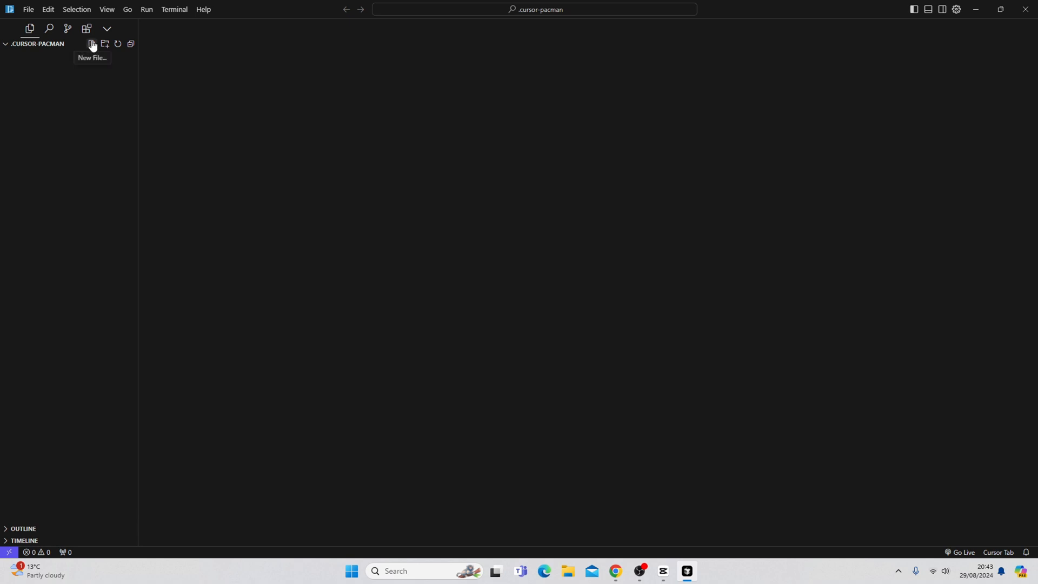
{"action": "mouse_move", "coordinate": [103, 43]}
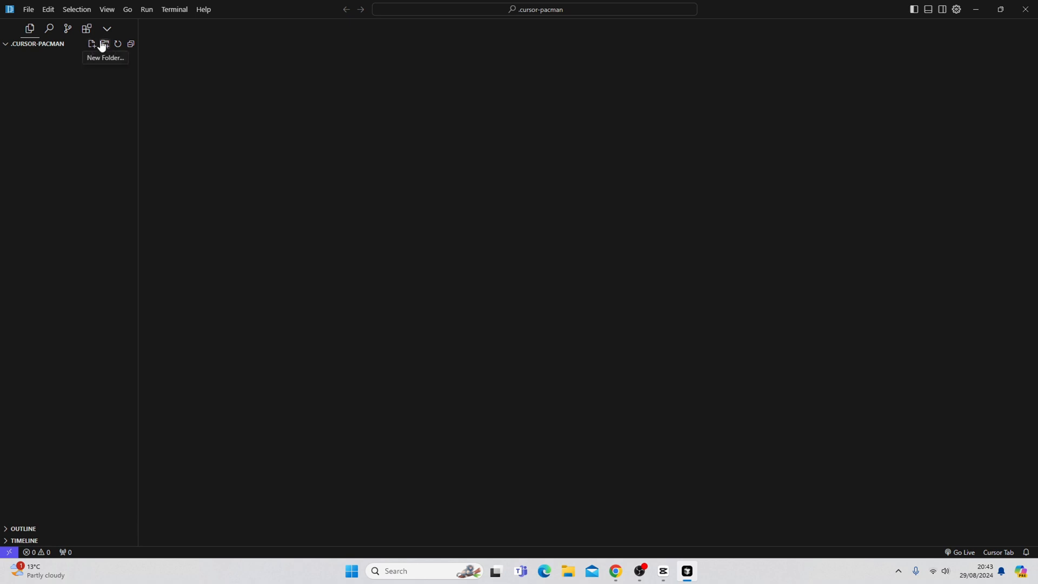
{"action": "mouse_move", "coordinate": [98, 176]}
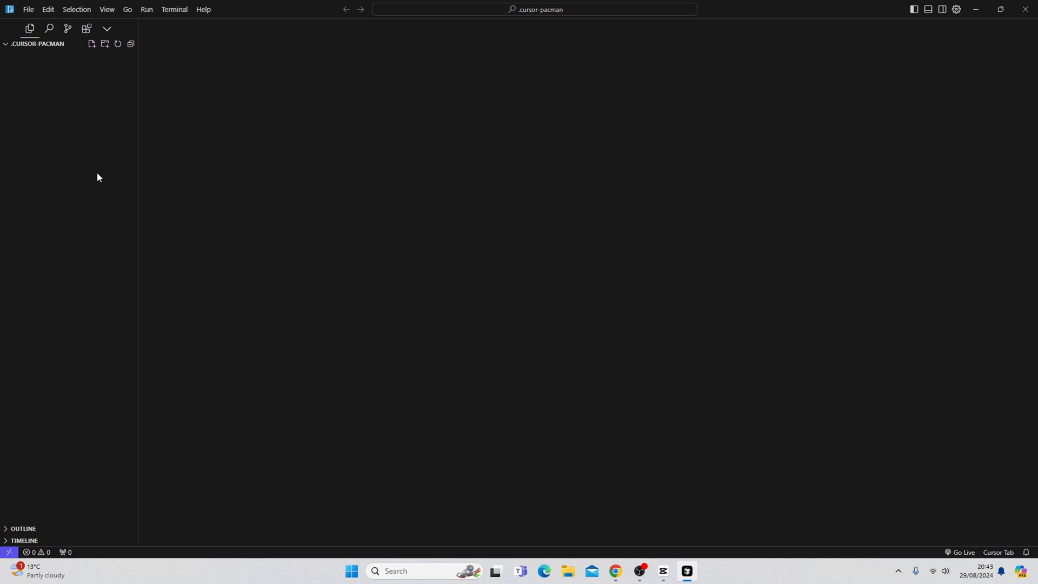
{"action": "mouse_move", "coordinate": [269, 364]}
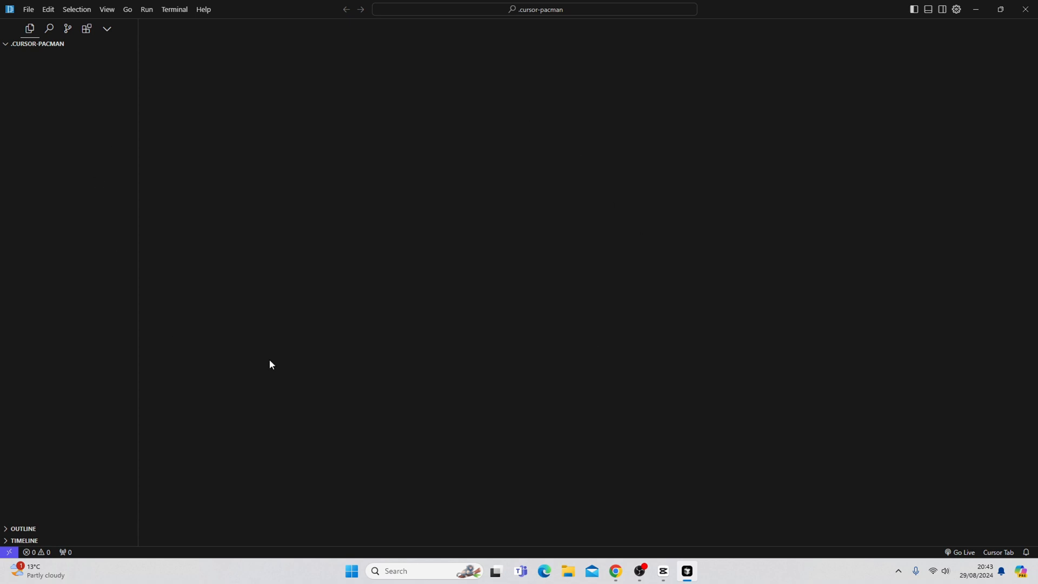
{"action": "mouse_move", "coordinate": [264, 192]}
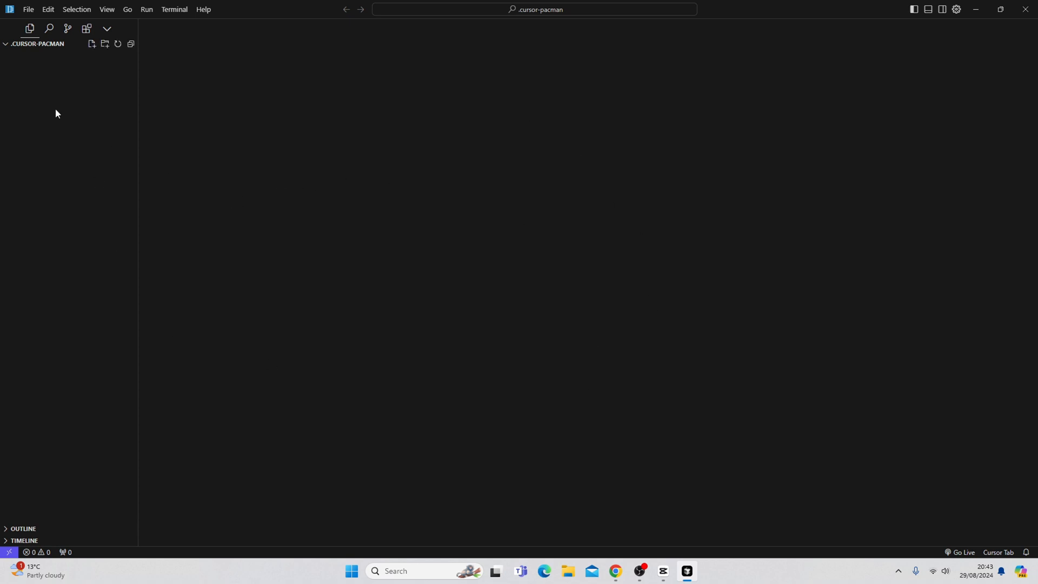
{"action": "mouse_move", "coordinate": [69, 112]}
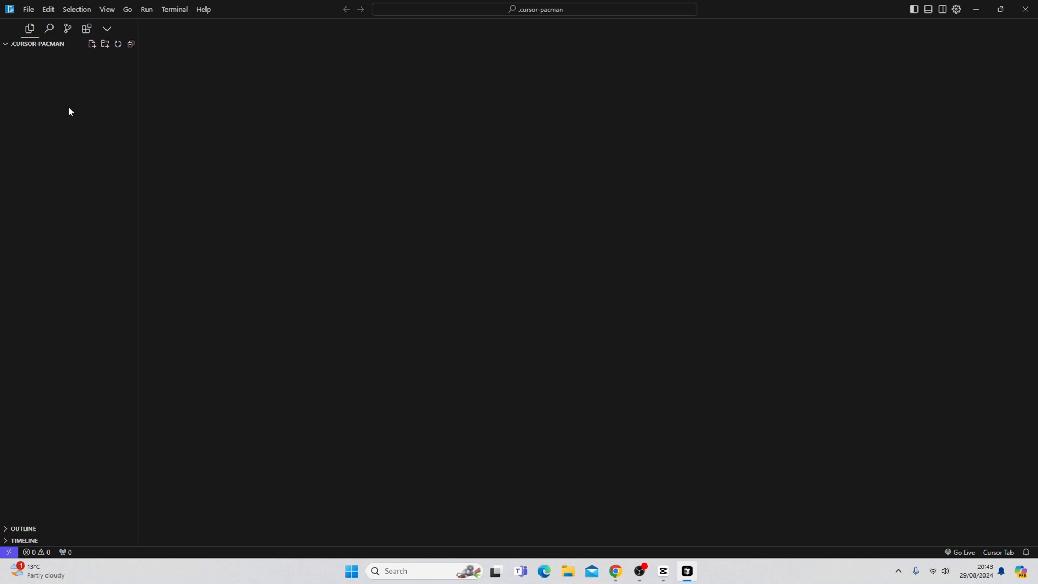
{"action": "mouse_move", "coordinate": [251, 197]}
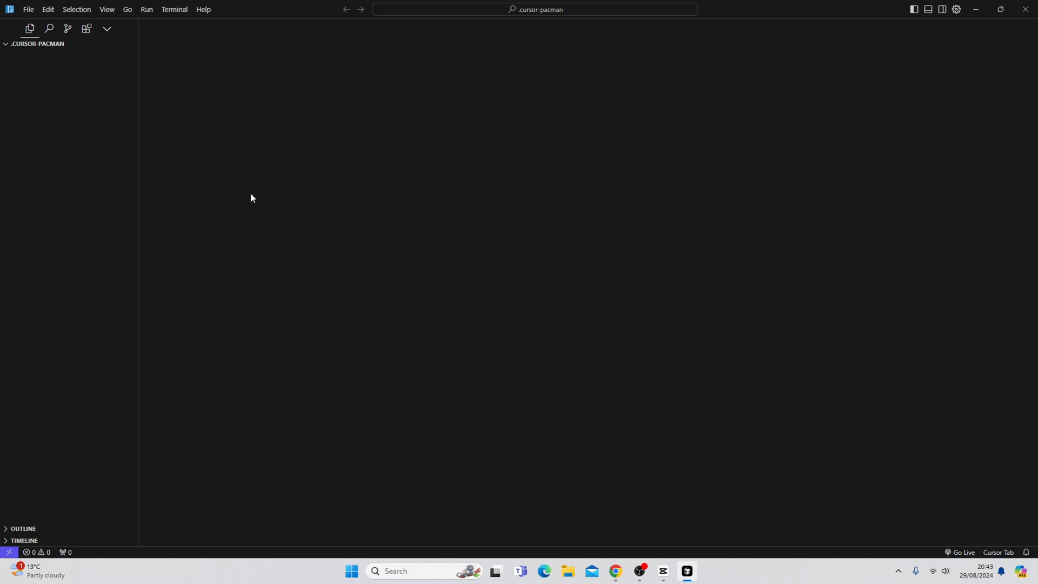
{"action": "mouse_move", "coordinate": [243, 219]}
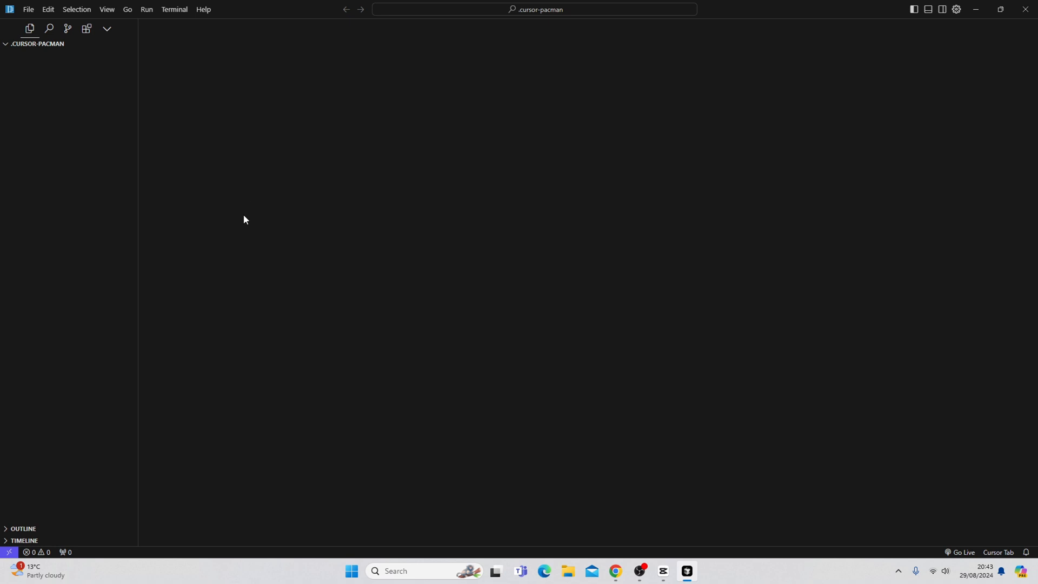
Open the .cursor-snake folder from the Desktop as the project again.
{"action": "left_click", "coordinate": [28, 9]}
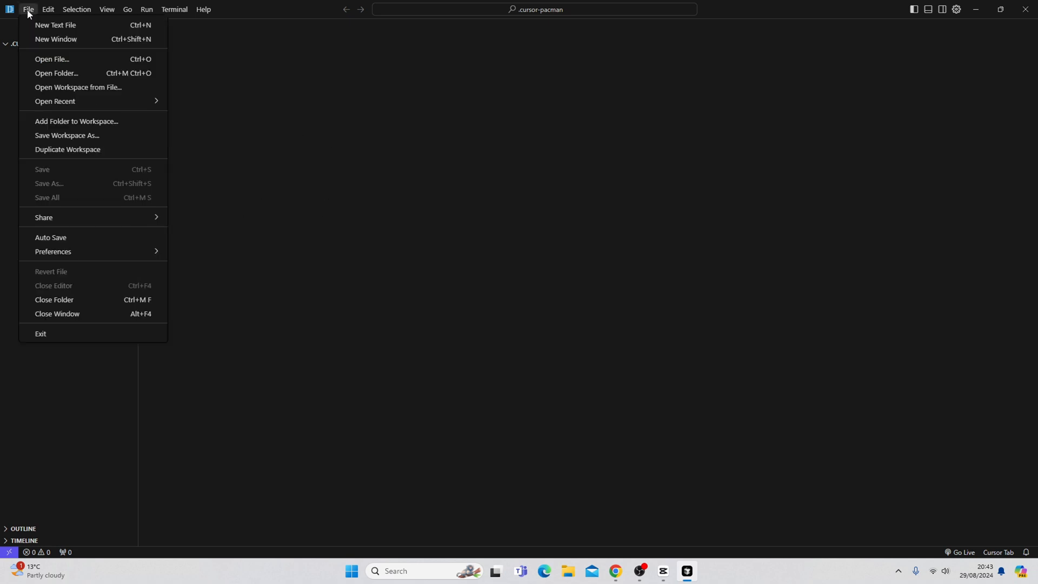
{"action": "mouse_move", "coordinate": [52, 59]}
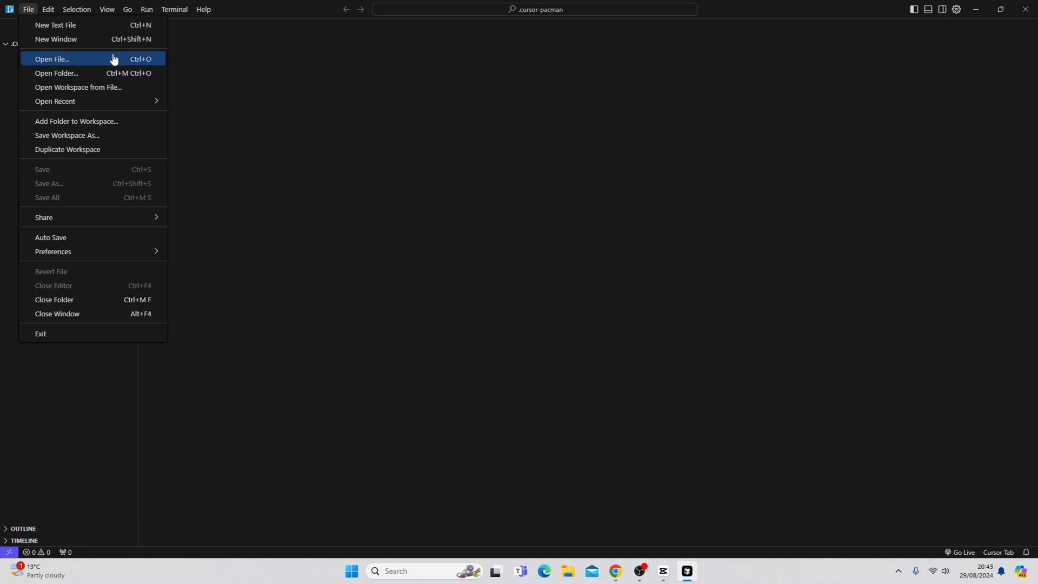
{"action": "left_click", "coordinate": [56, 72]}
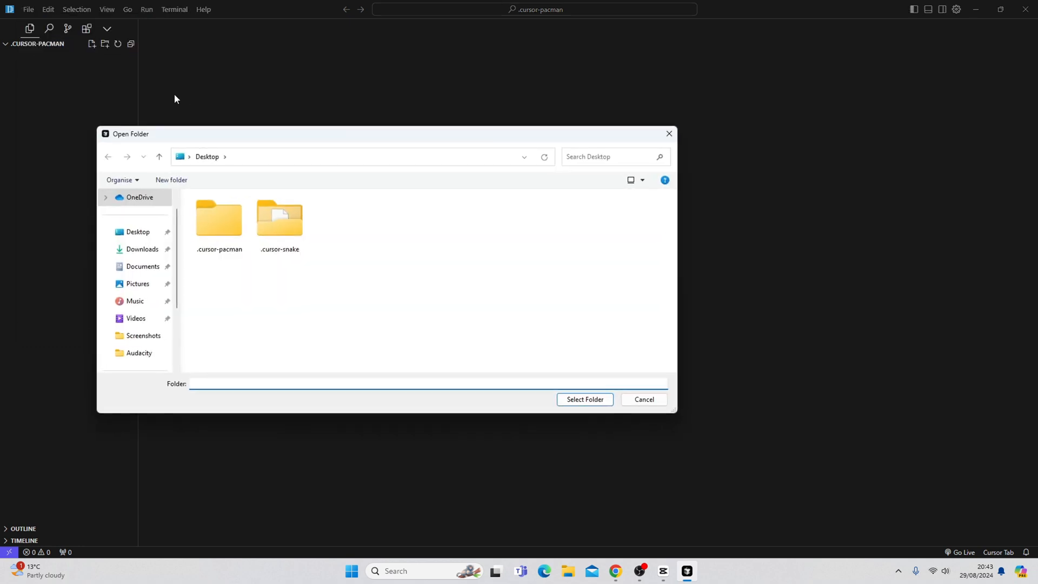
{"action": "left_click", "coordinate": [279, 219]}
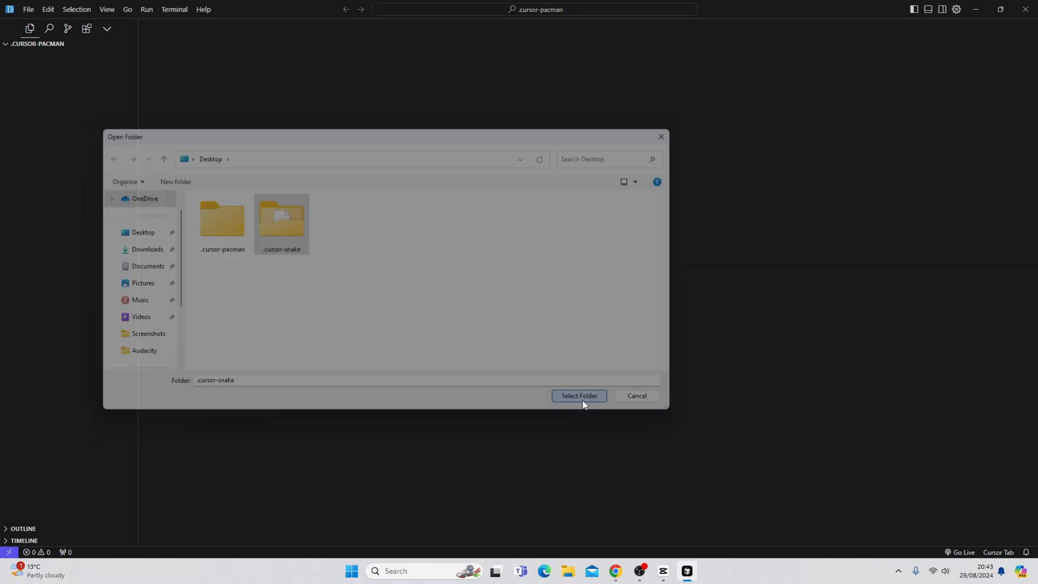
{"action": "left_click", "coordinate": [577, 395]}
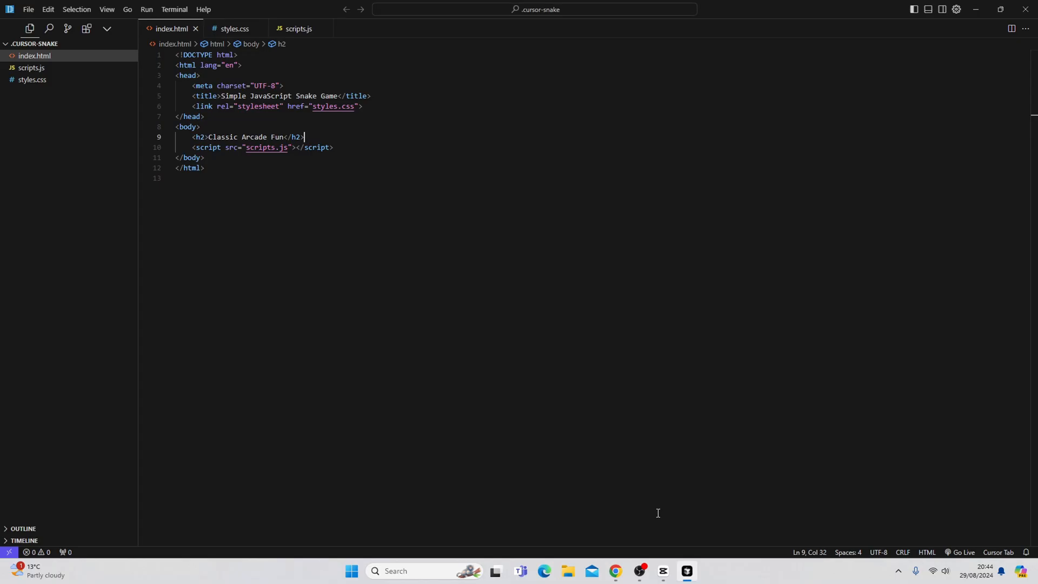
{"action": "mouse_move", "coordinate": [281, 117]}
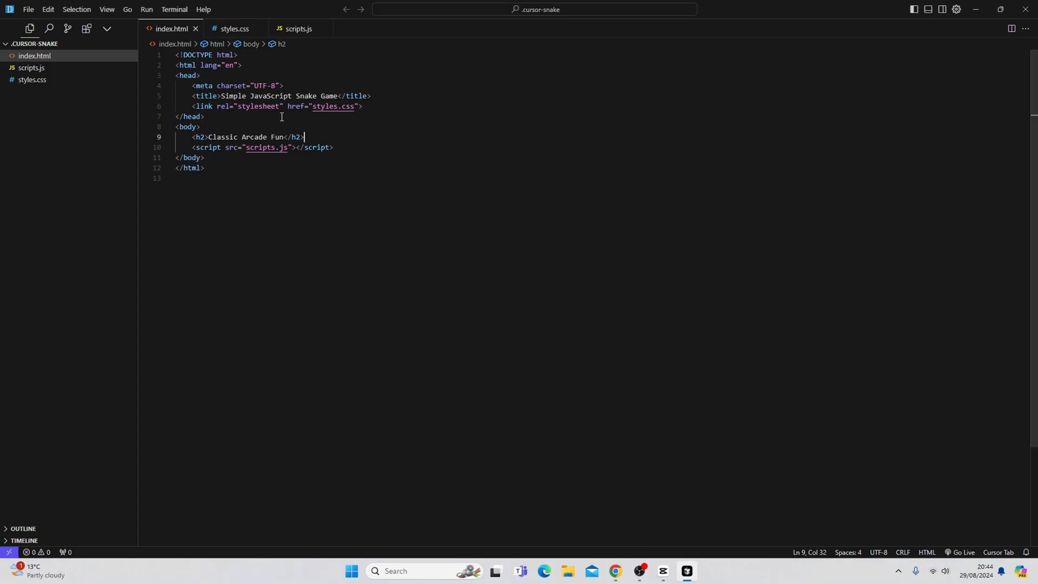
{"action": "mouse_move", "coordinate": [316, 132]}
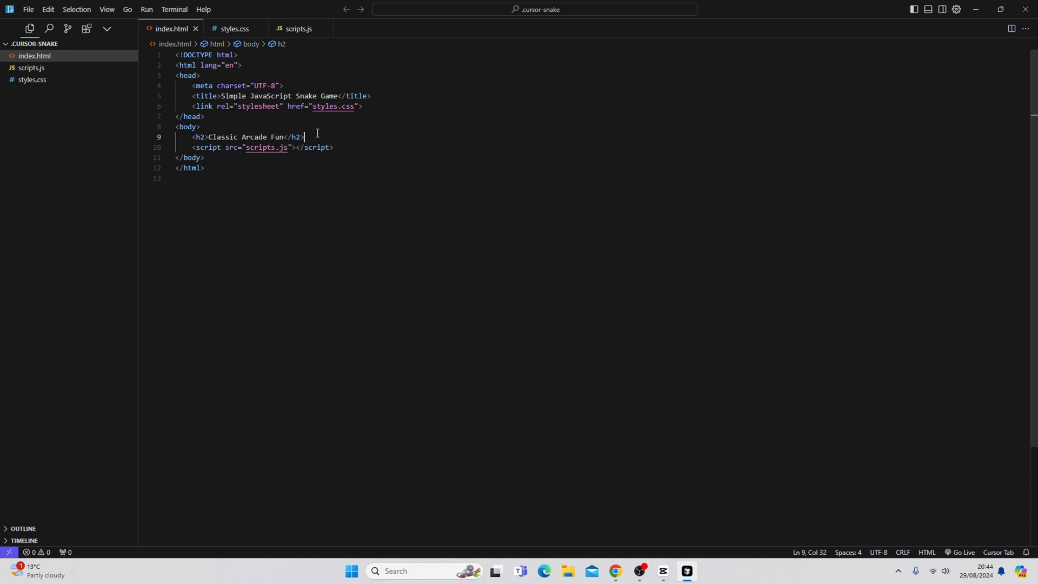
{"action": "mouse_move", "coordinate": [315, 137]}
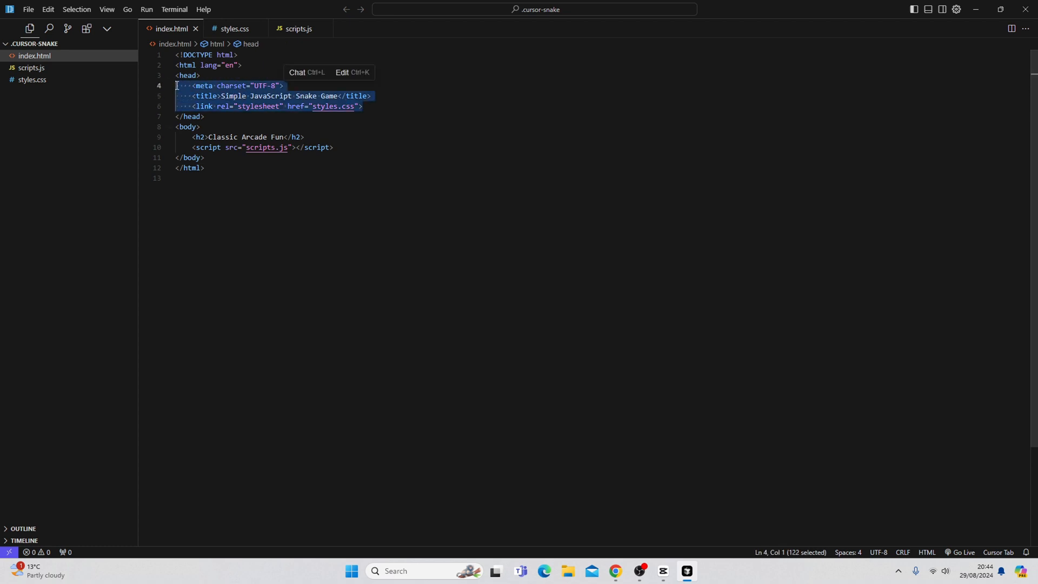
Ask the AI chat 'What is this project about' with the selected code attached.
{"action": "left_click", "coordinate": [297, 72]}
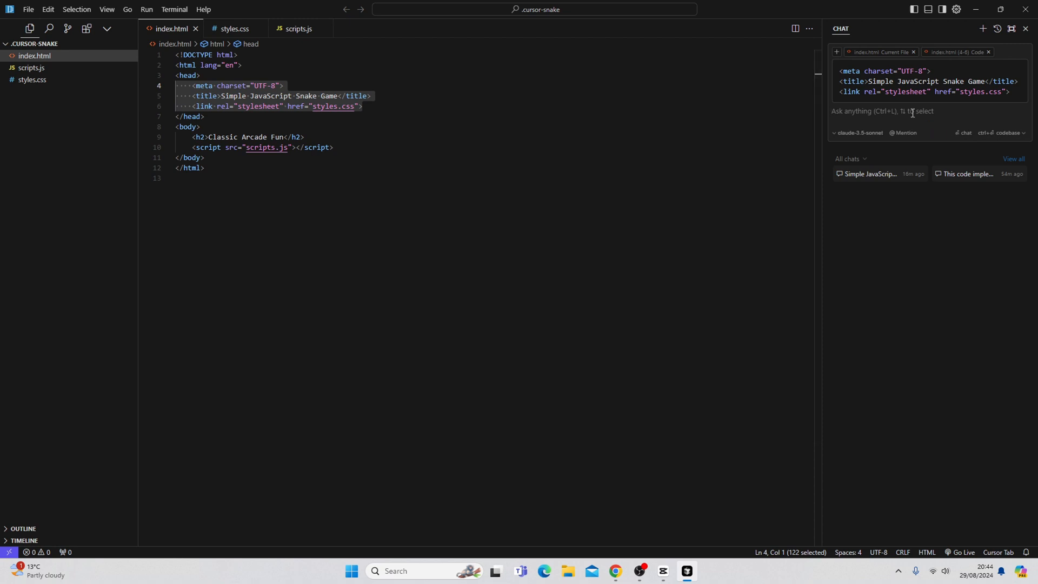
{"action": "type", "text": "What is this project about"}
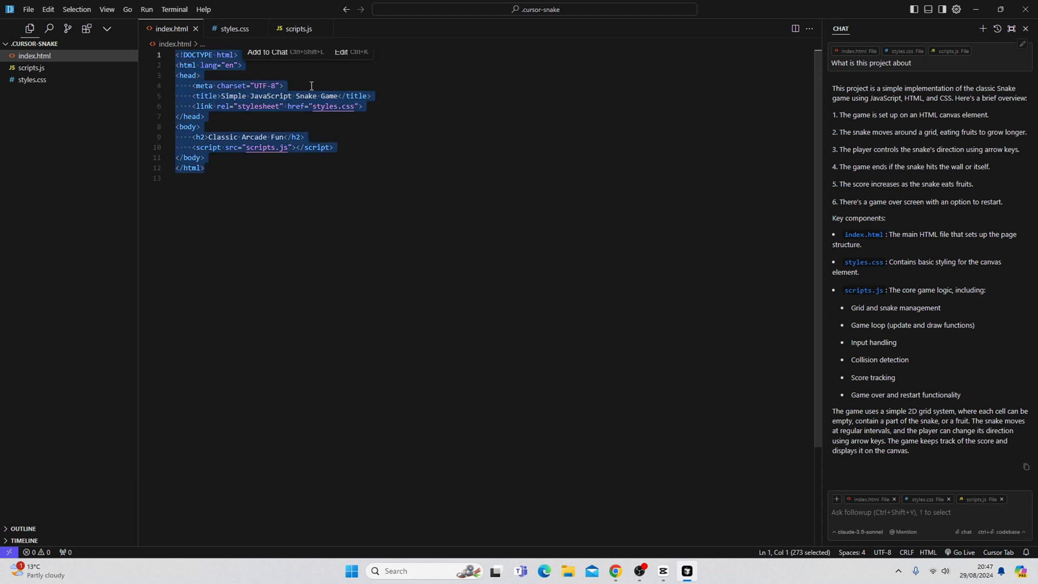
{"action": "mouse_move", "coordinate": [350, 59]}
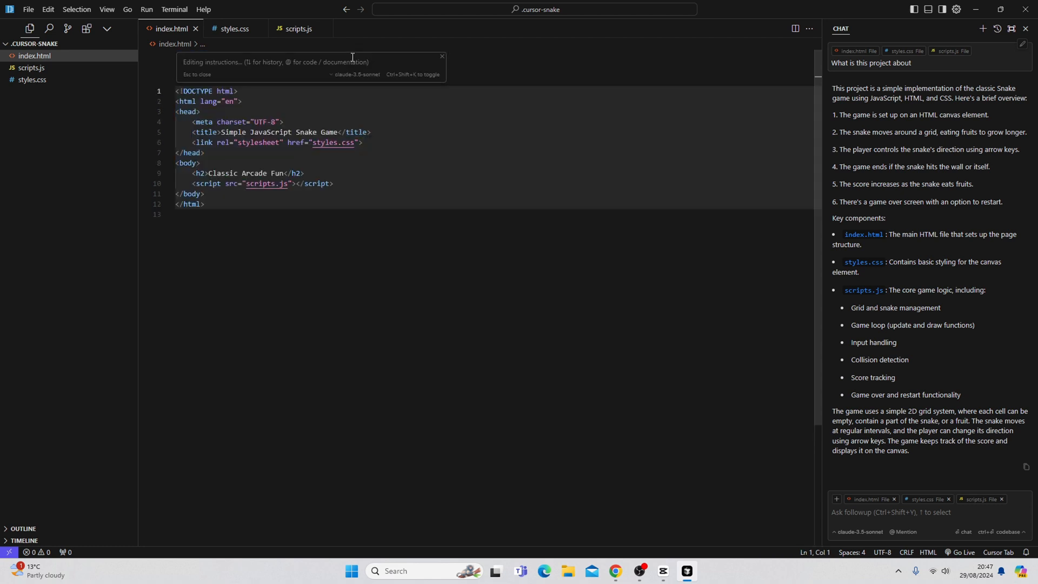
Request an AI edit adding a relevant subtitle and paragraph to index.html.
{"action": "type", "text": "A"}
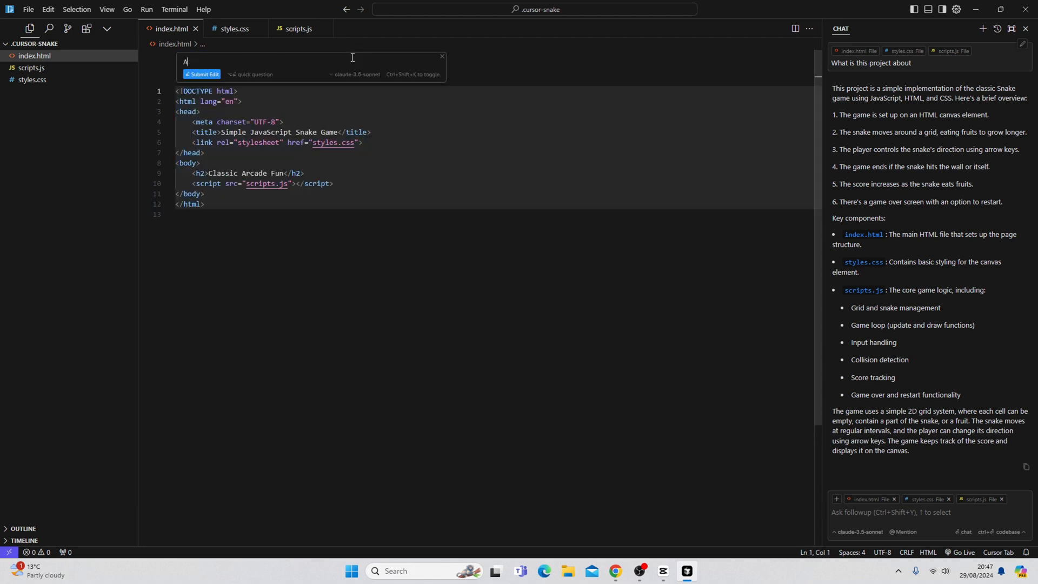
{"action": "type", "text": "dd a relevet subtitle and parag"}
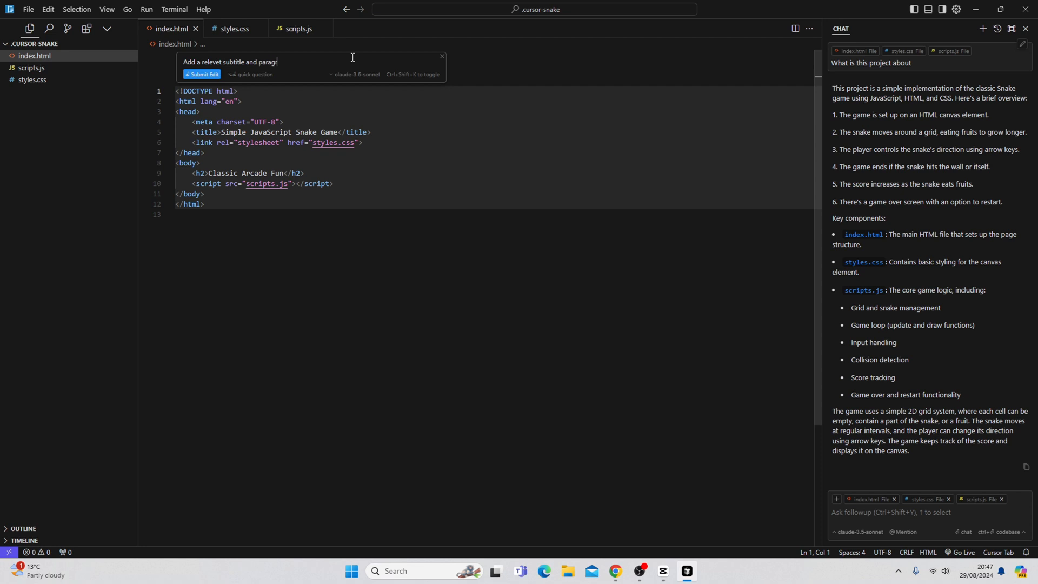
{"action": "type", "text": "raph"}
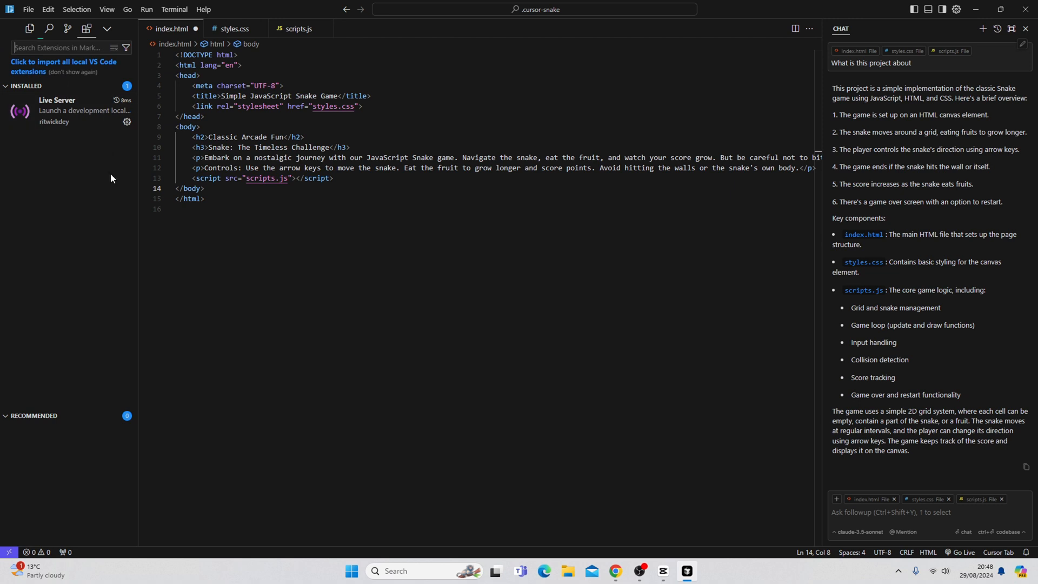
{"action": "mouse_move", "coordinate": [104, 175]}
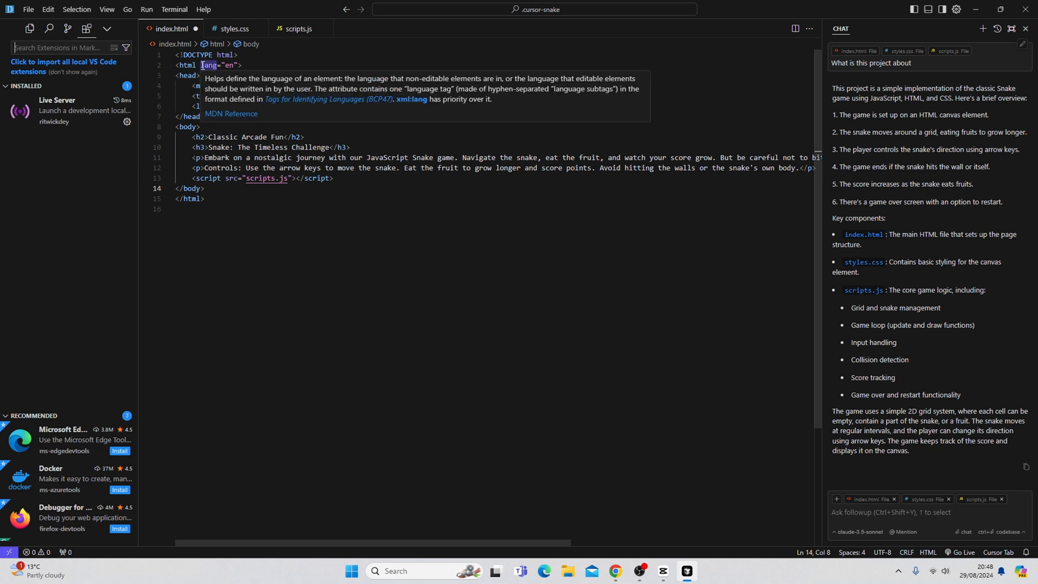
{"action": "mouse_move", "coordinate": [412, 193]}
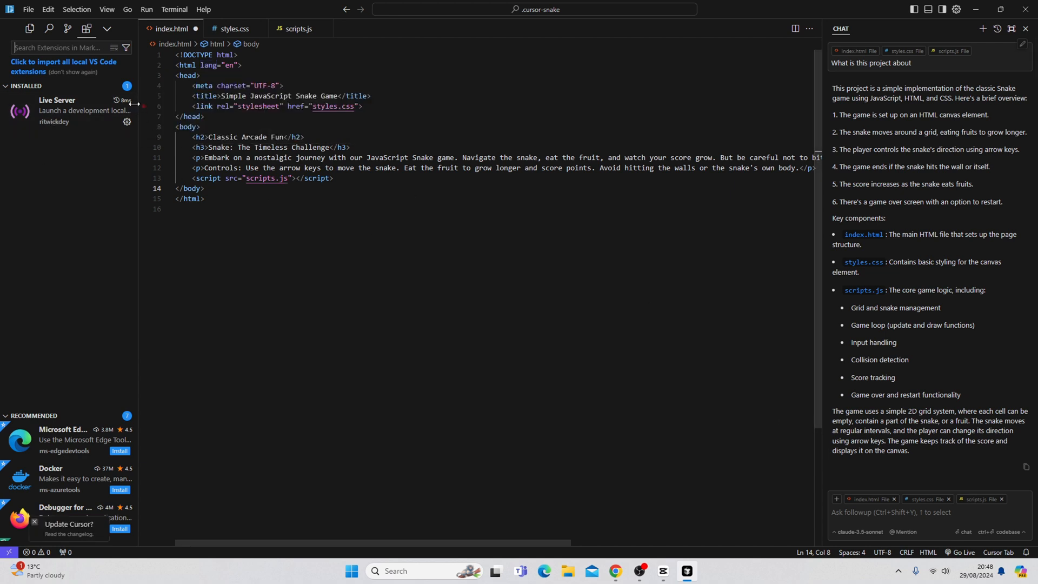
Launch the Live Server preview on port 5500 via Go Live.
{"action": "left_click", "coordinate": [29, 29]}
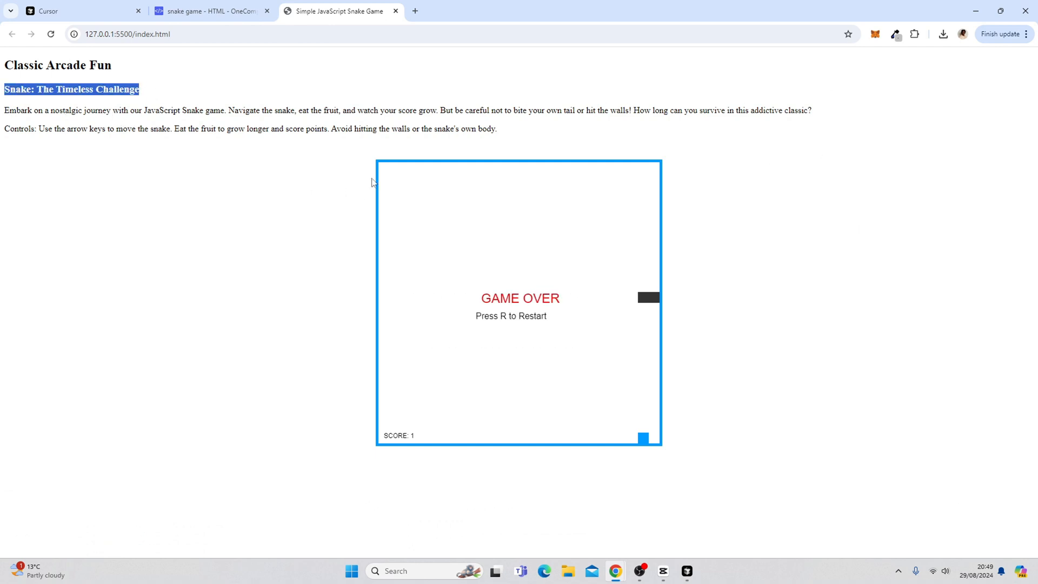
{"action": "mouse_move", "coordinate": [442, 149]}
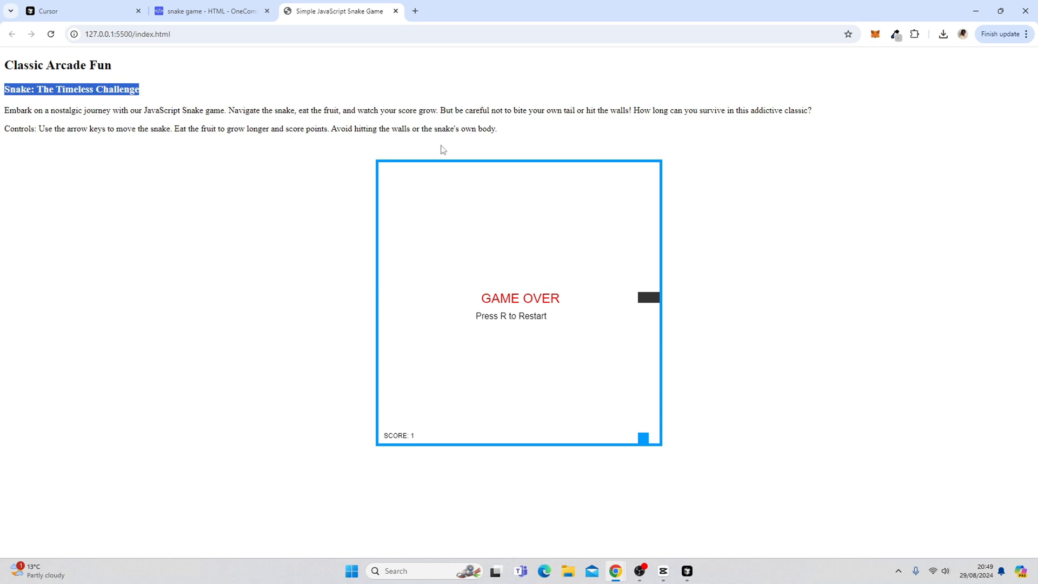
{"action": "mouse_move", "coordinate": [444, 159]}
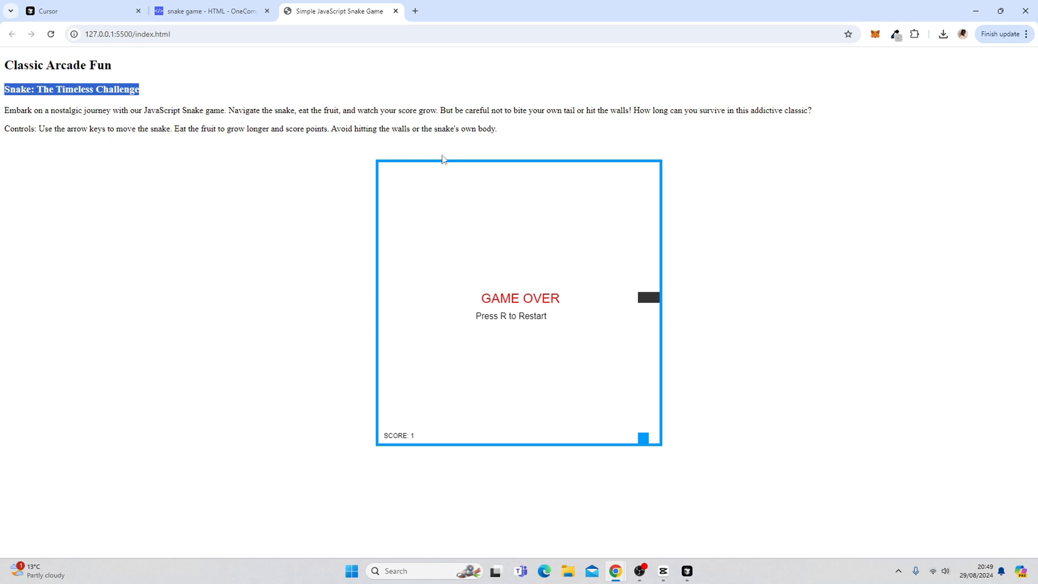
{"action": "mouse_move", "coordinate": [455, 209]}
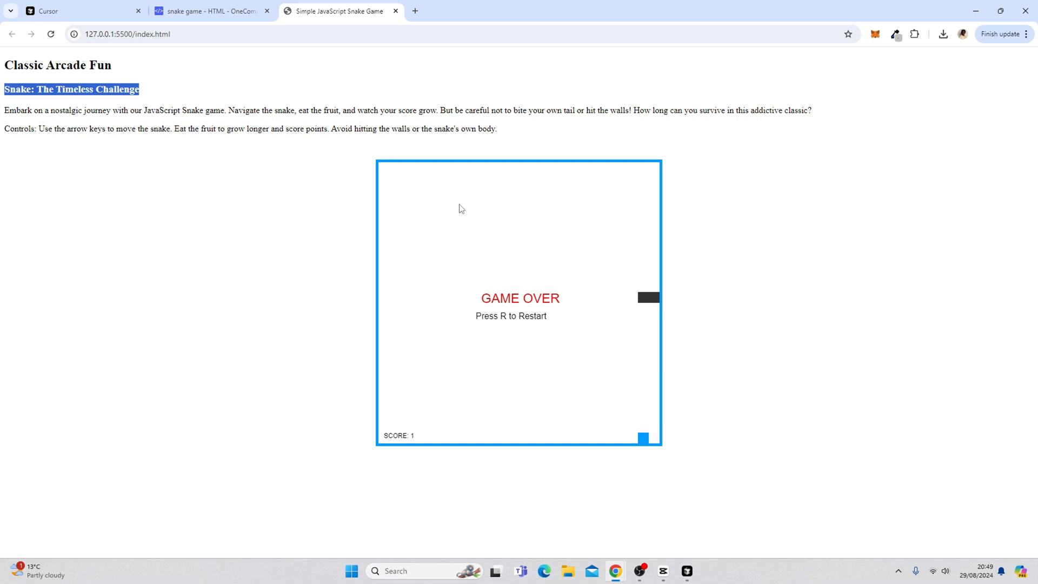
Restart the snake game with R and play a round ending at score 4.
{"action": "key", "text": "r"}
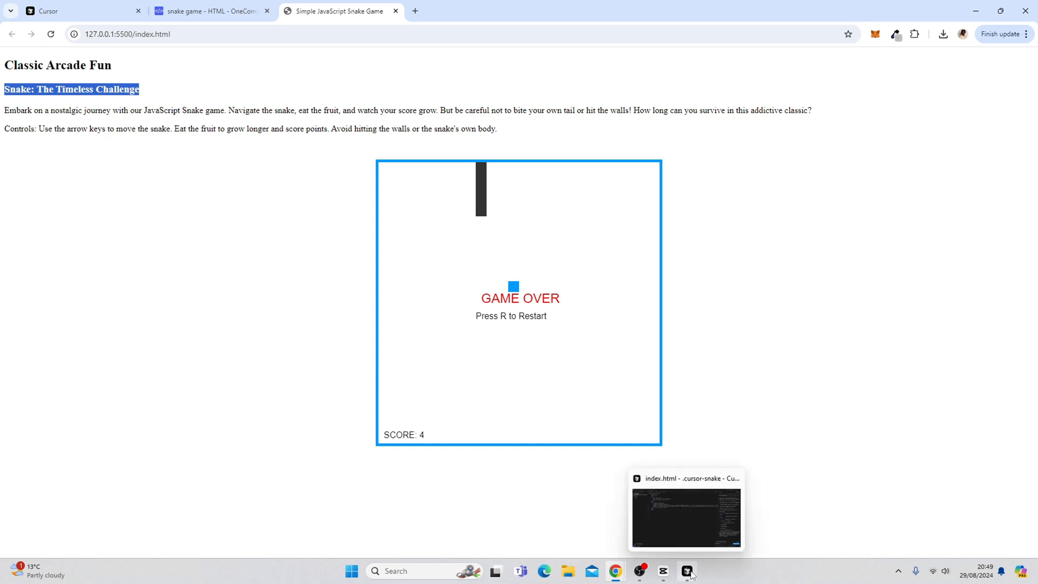
Return to Cursor, show scripts.js and start an inline AI edit on it.
{"action": "left_click", "coordinate": [687, 570]}
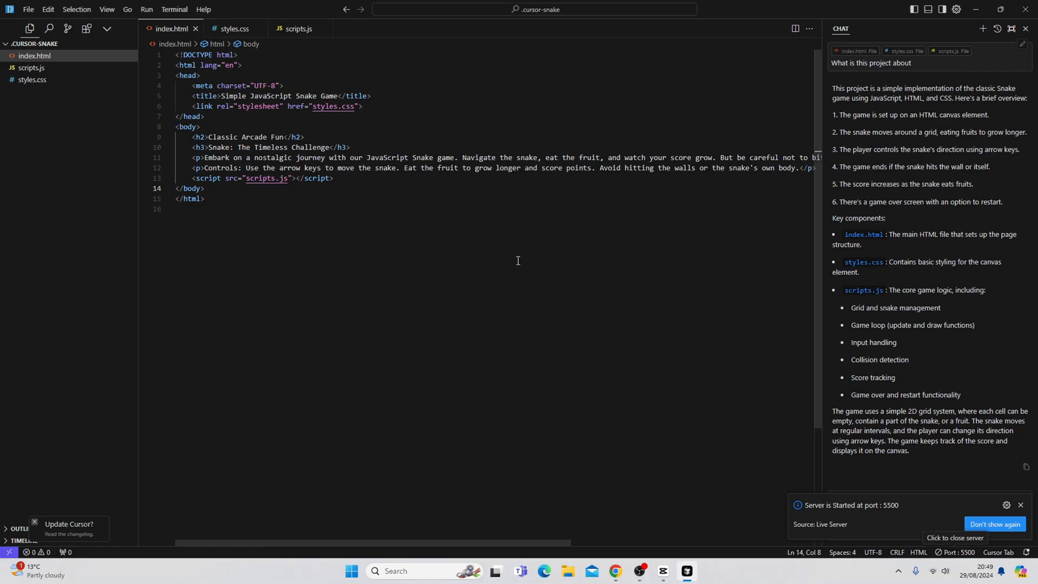
{"action": "left_click", "coordinate": [296, 28]}
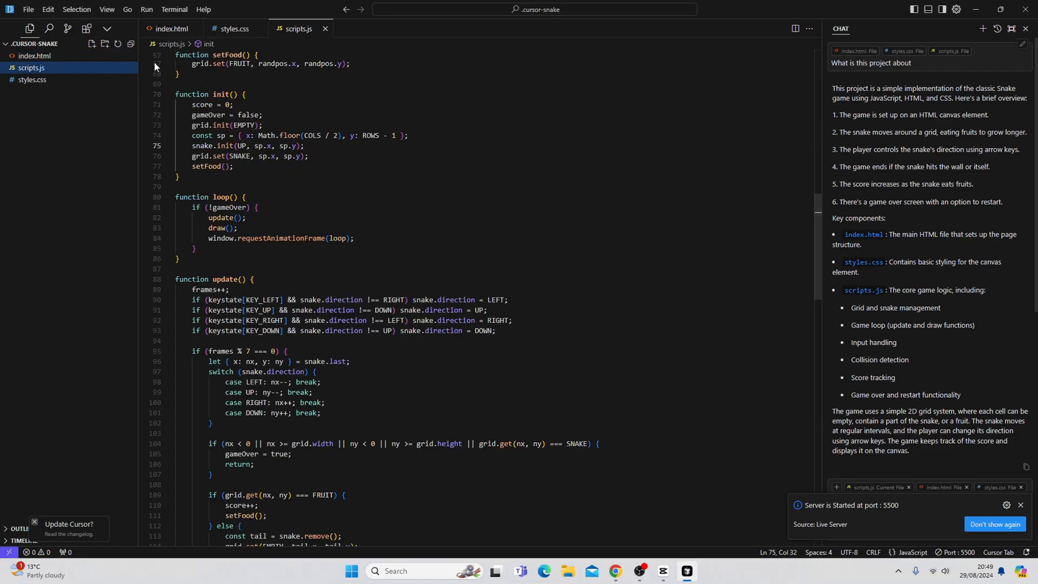
{"action": "scroll", "scroll_direction": "down", "scroll_amount": 3}
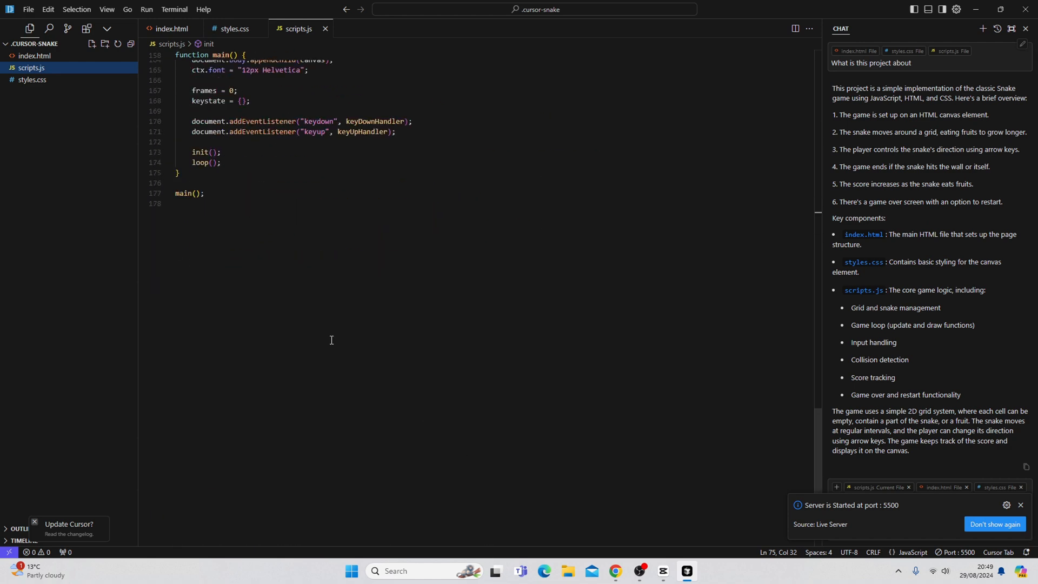
{"action": "key", "text": "ctrl+a"}
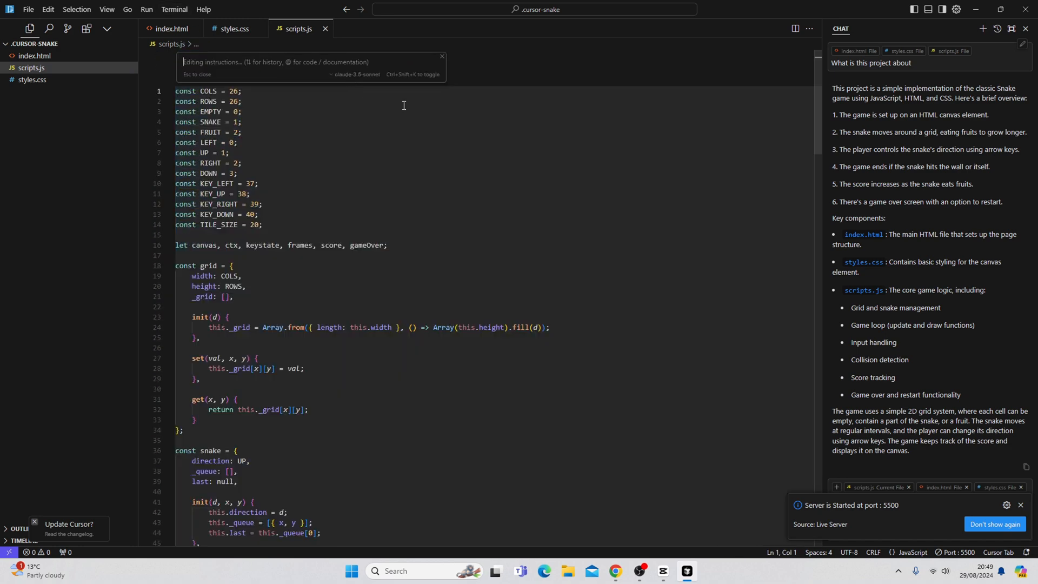
Write 'Everytime the user gets a point make the snake move faster' as the edit request.
{"action": "type", "text": "Everytime the user"}
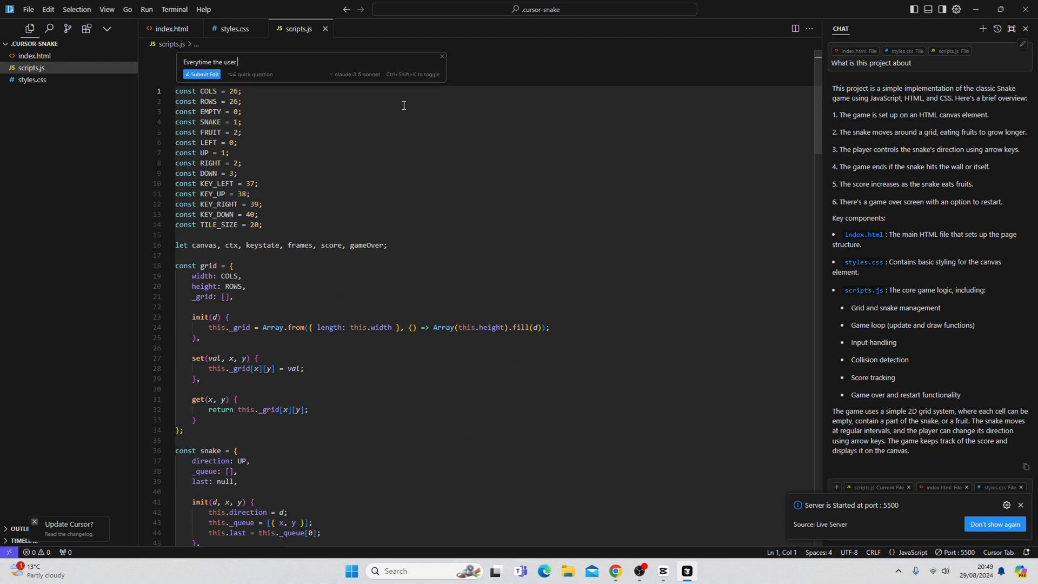
{"action": "type", "text": "gets"}
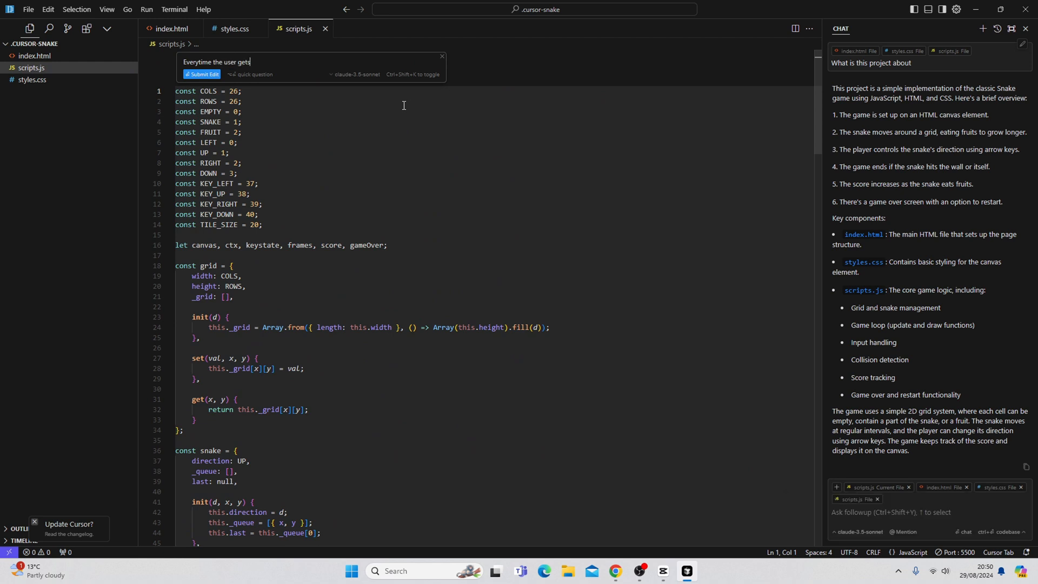
{"action": "type", "text": "a point make the snak"}
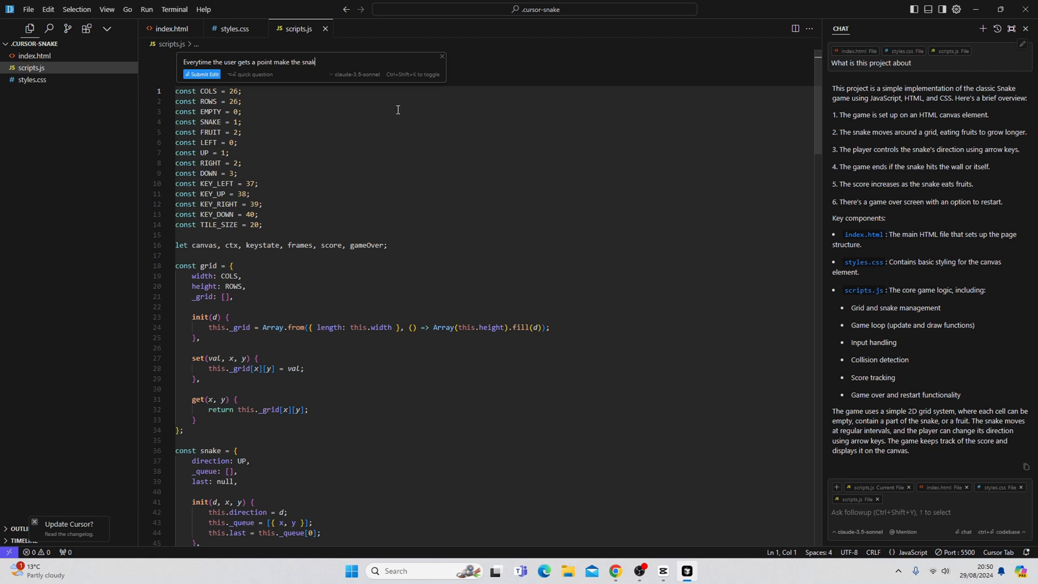
{"action": "type", "text": "move faster"}
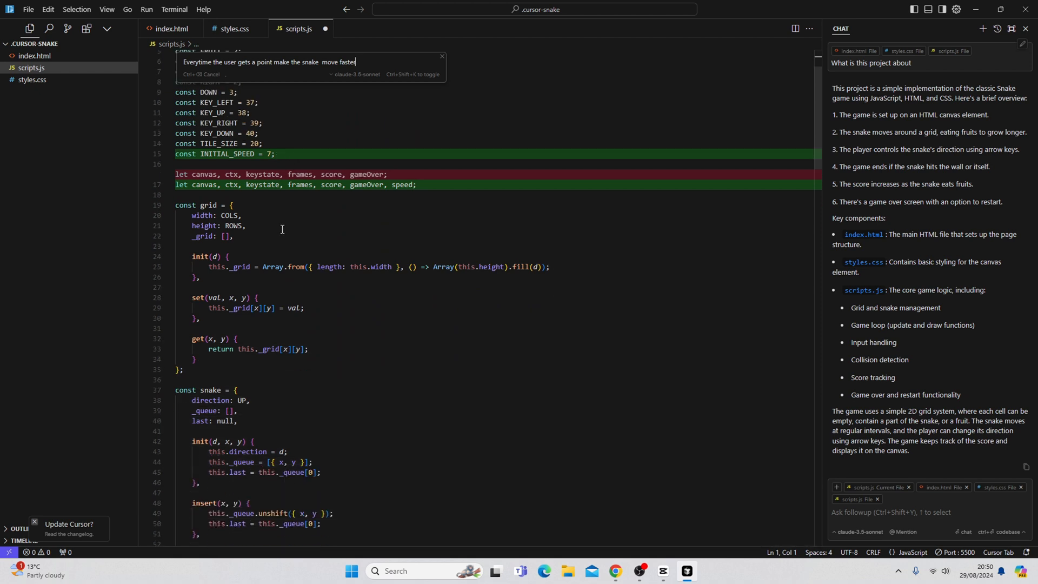
Scroll through the proposed speed-up diffs in scripts.js and accept them.
{"action": "scroll", "scroll_direction": "down", "scroll_amount": 3}
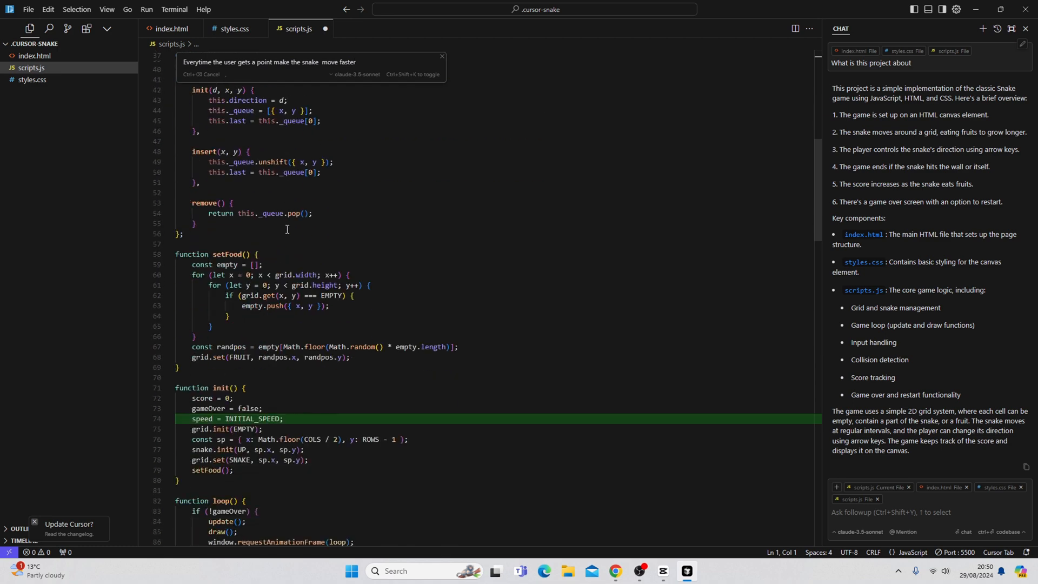
{"action": "scroll", "scroll_direction": "down", "scroll_amount": 3}
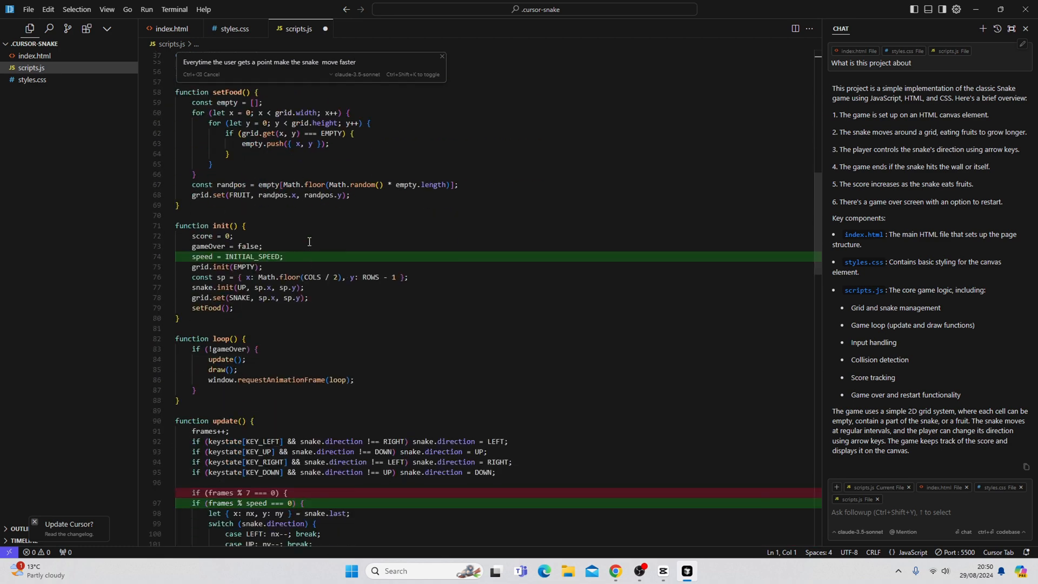
{"action": "scroll", "scroll_direction": "down", "scroll_amount": 3}
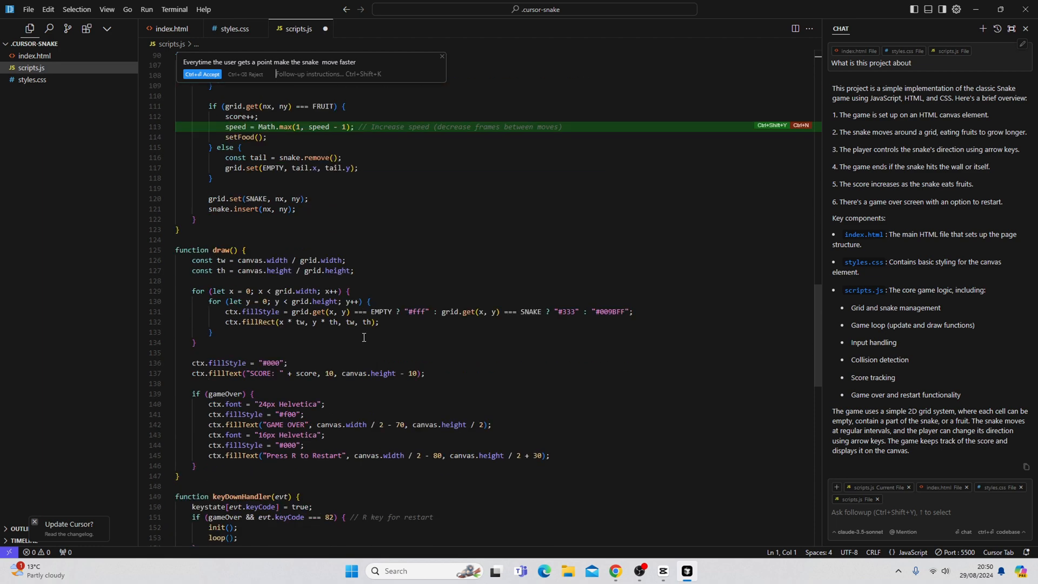
{"action": "scroll", "scroll_direction": "down", "scroll_amount": 3}
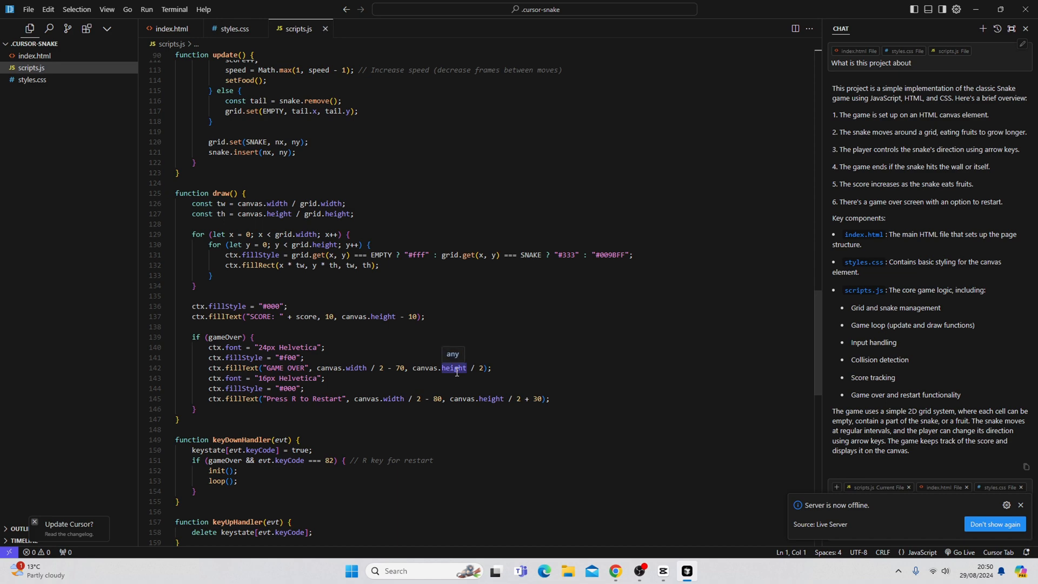
{"action": "mouse_move", "coordinate": [965, 552]}
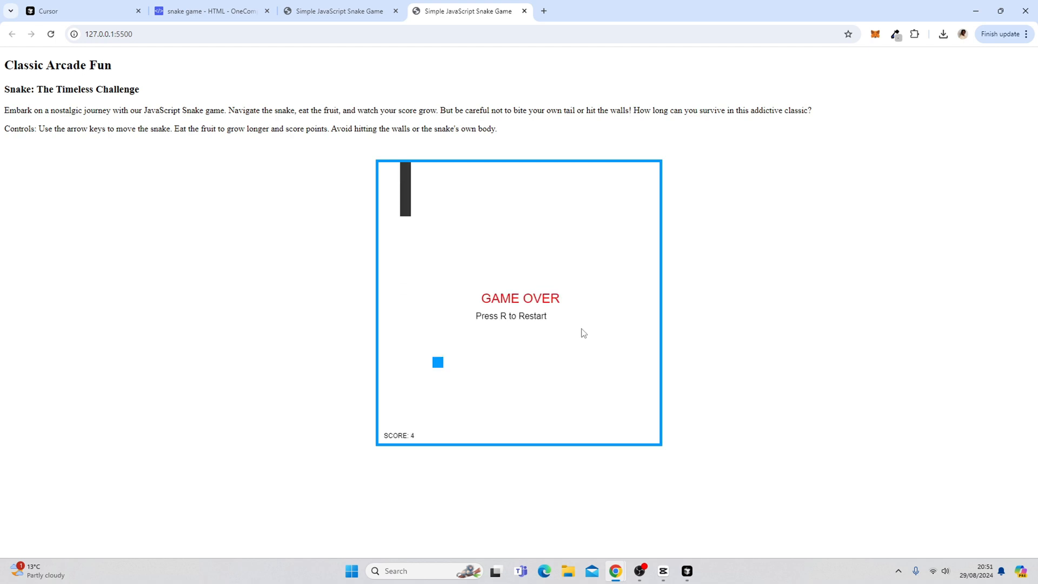
{"action": "mouse_move", "coordinate": [573, 311]}
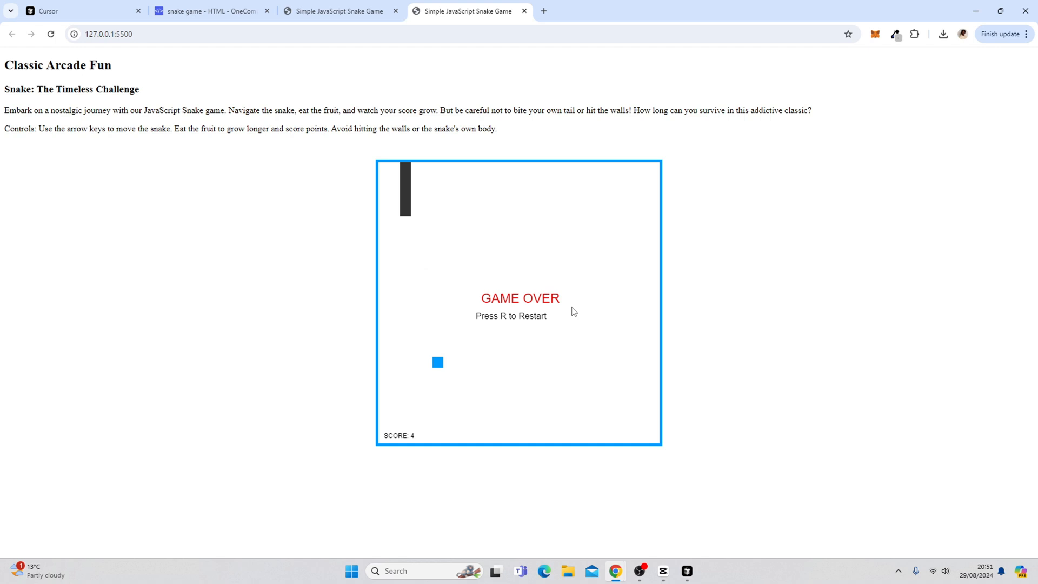
{"action": "mouse_move", "coordinate": [660, 283]}
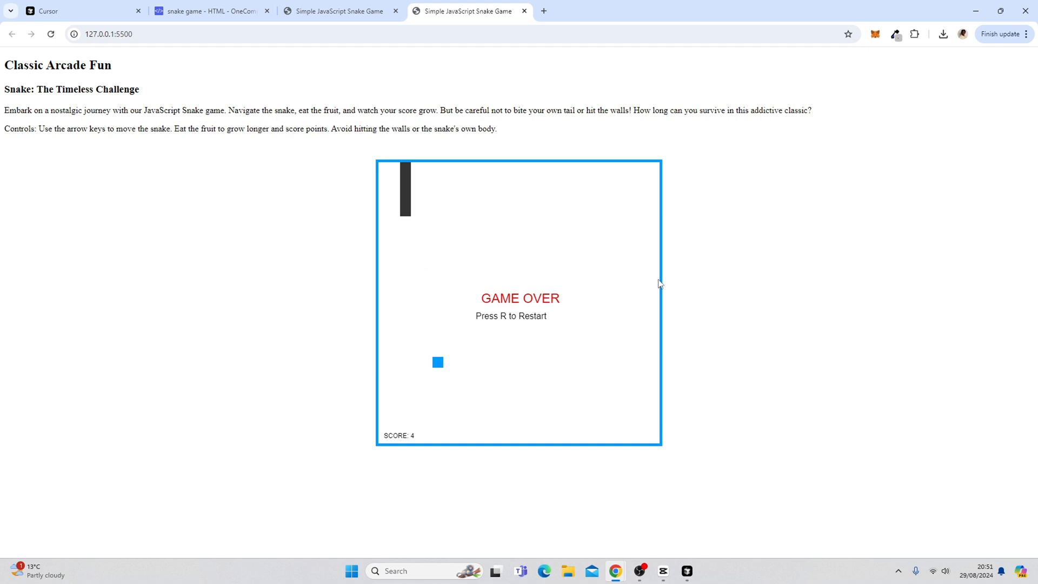
{"action": "mouse_move", "coordinate": [219, 171]}
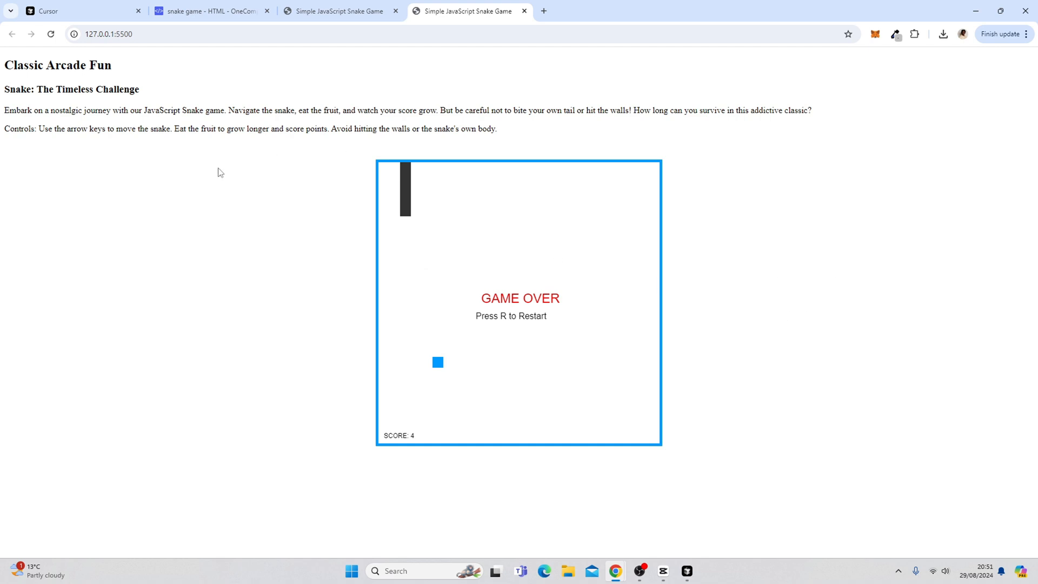
{"action": "mouse_move", "coordinate": [250, 179]}
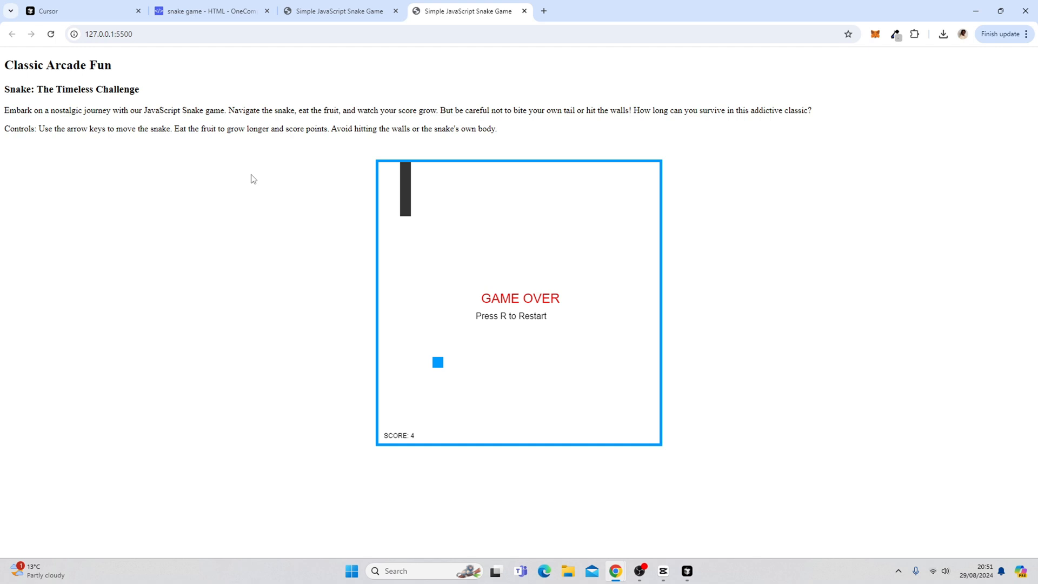
{"action": "mouse_move", "coordinate": [269, 185]}
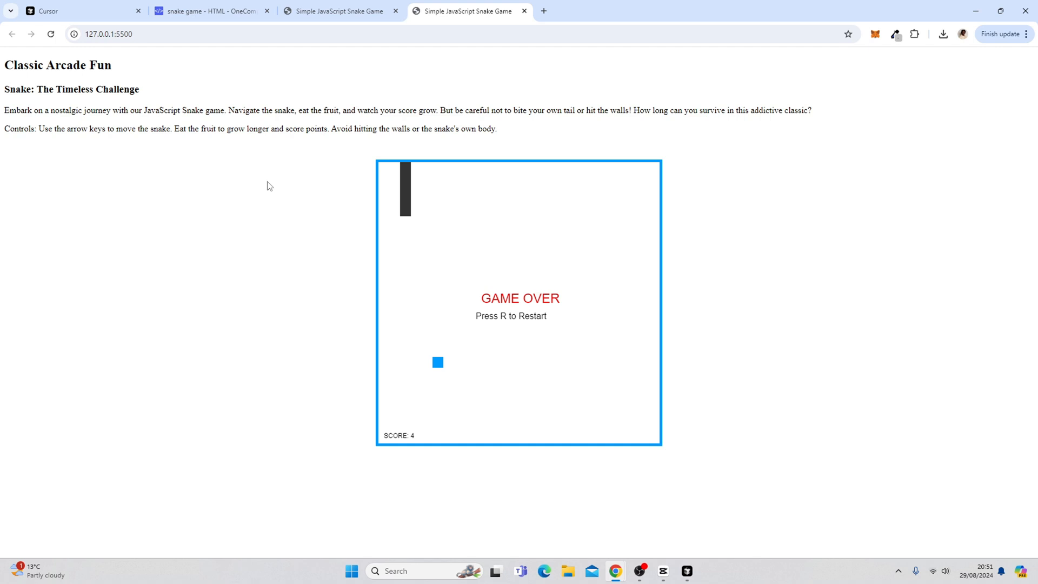
{"action": "mouse_move", "coordinate": [278, 190]}
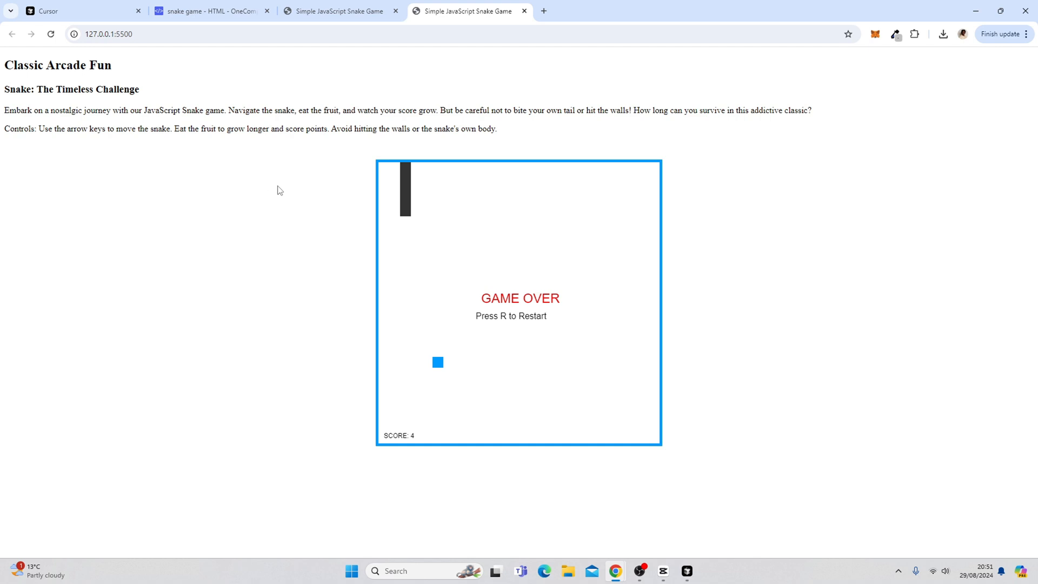
{"action": "mouse_move", "coordinate": [292, 190]}
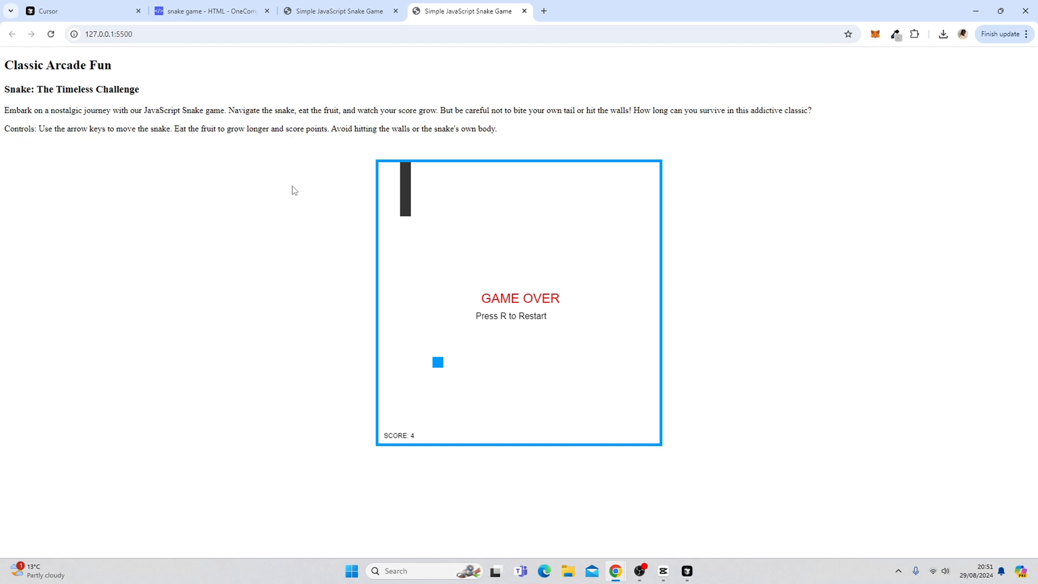
{"action": "mouse_move", "coordinate": [465, 214]}
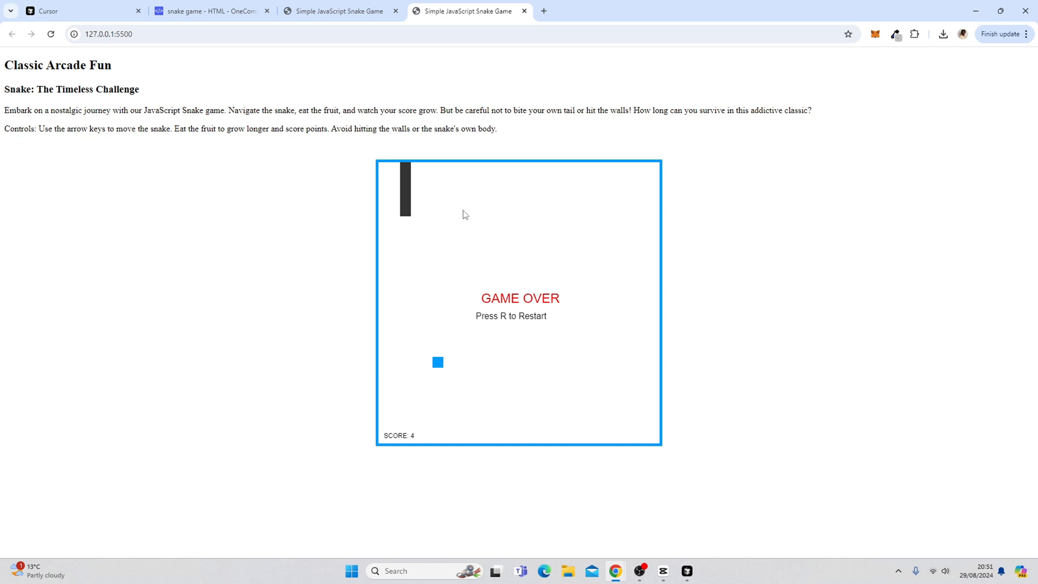
{"action": "mouse_move", "coordinate": [444, 209]}
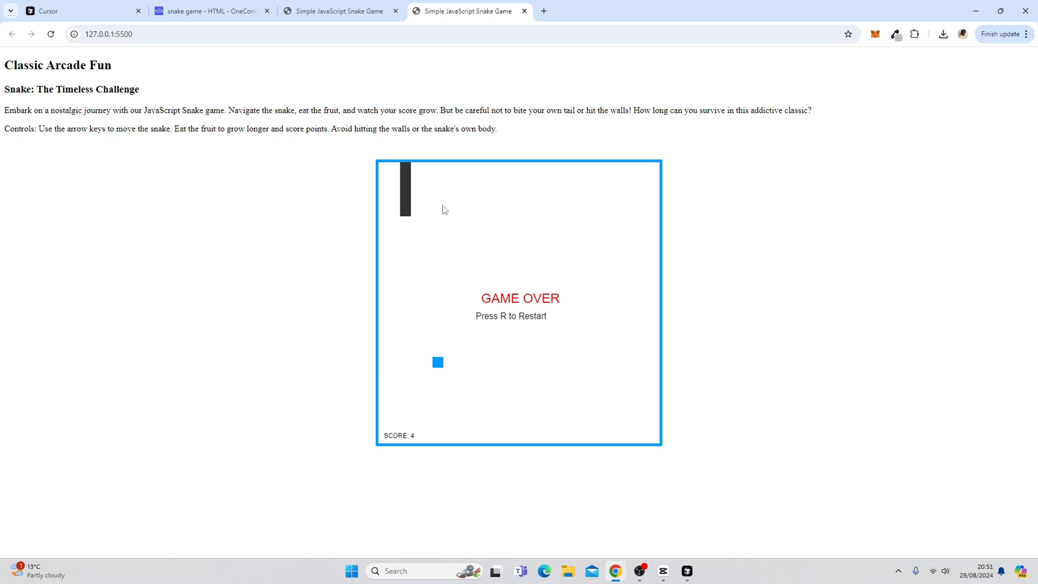
{"action": "mouse_move", "coordinate": [449, 205]}
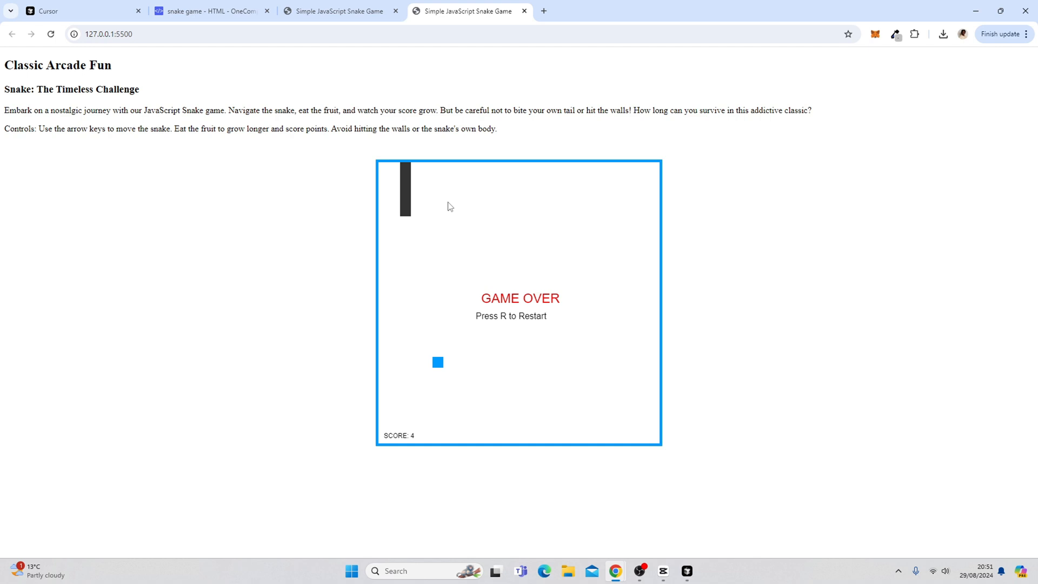